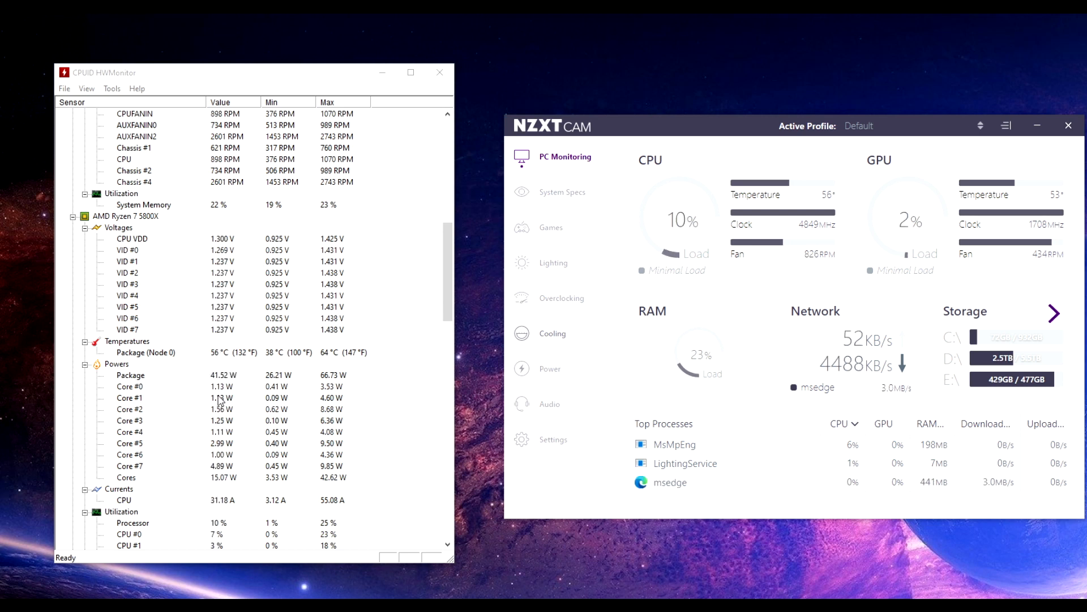
Scroll with Cinebench R23 open above HWMonitor and NZXT CAM, ready for a CPU test
{"action": "scroll", "scroll_direction": "down", "scroll_amount": 3}
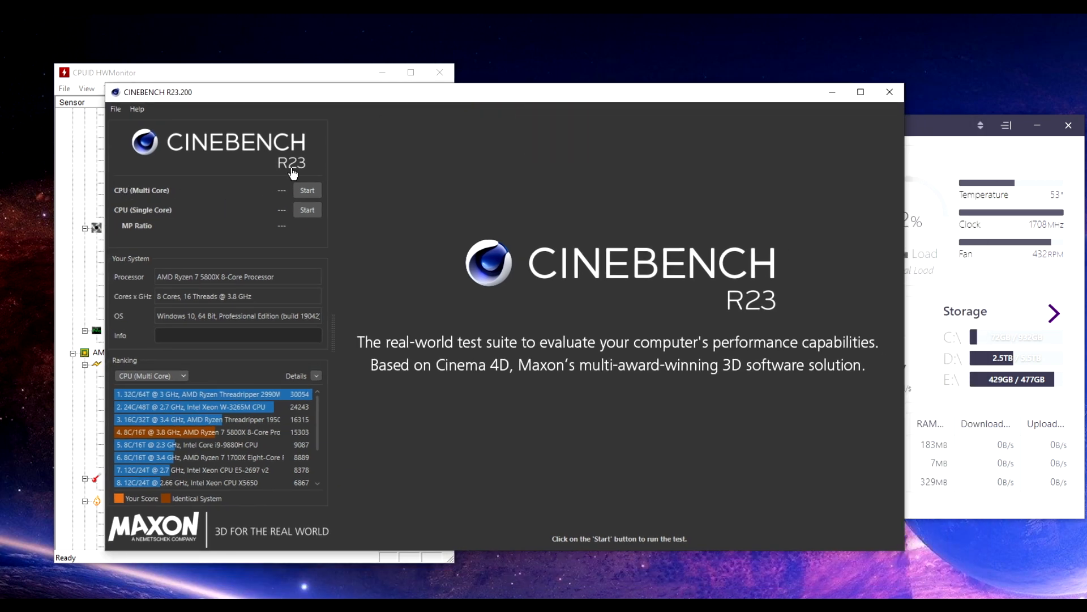
{"action": "mouse_move", "coordinate": [269, 200]}
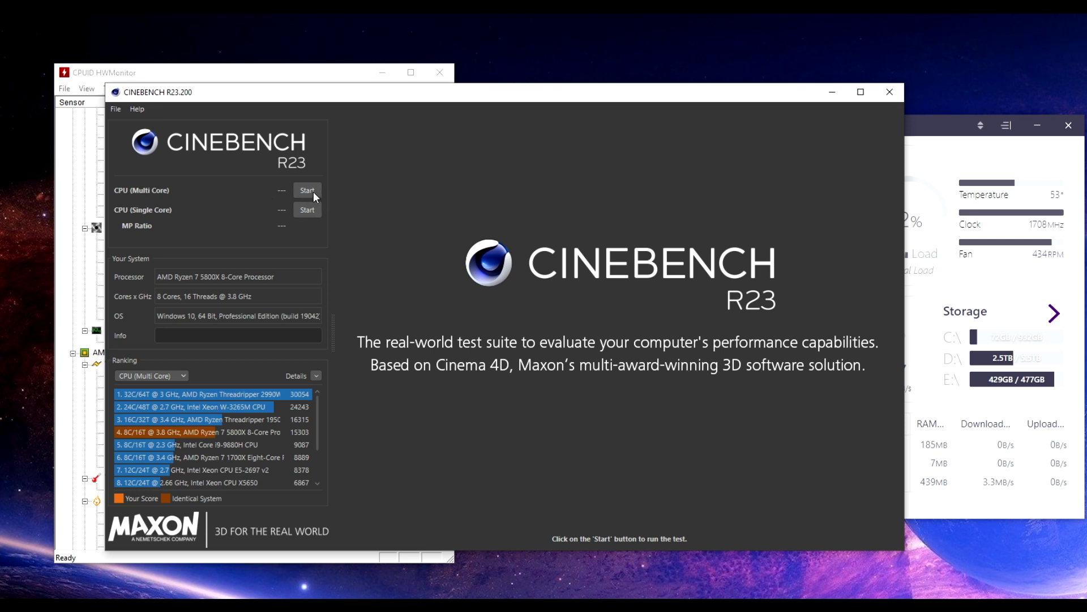
{"action": "mouse_move", "coordinate": [444, 204]}
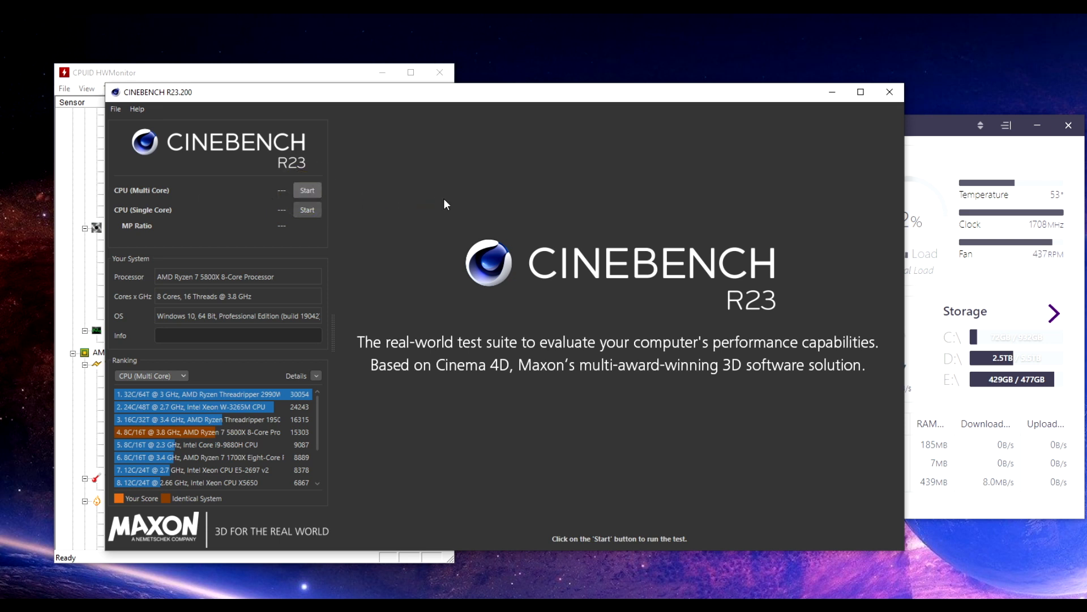
Start the Cinebench R23 CPU (Multi Core) test and watch the monitors reach full load
{"action": "left_click", "coordinate": [307, 190]}
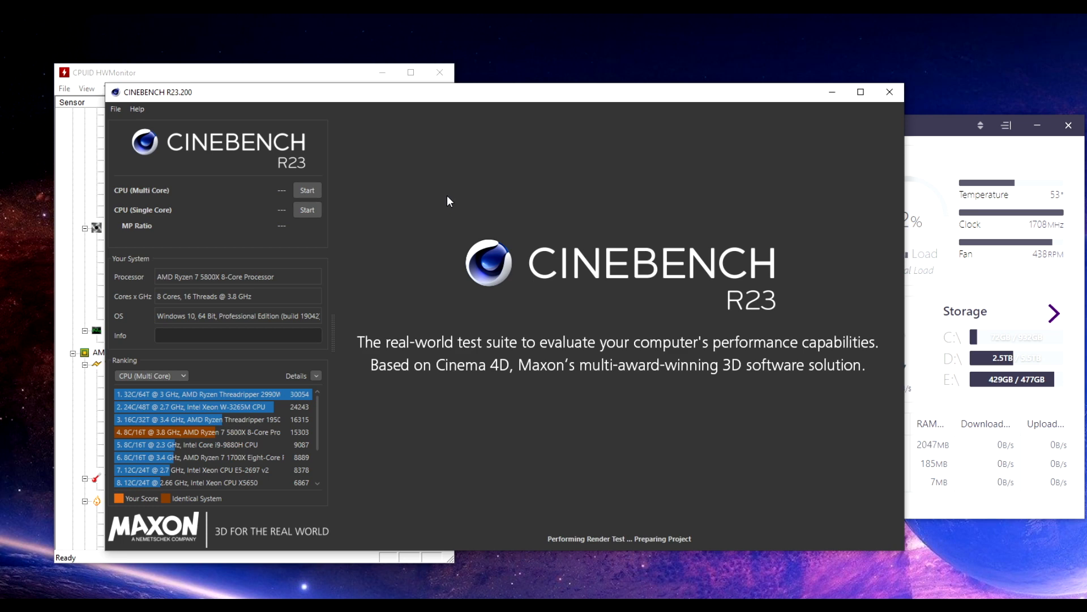
{"action": "left_click", "coordinate": [305, 189]}
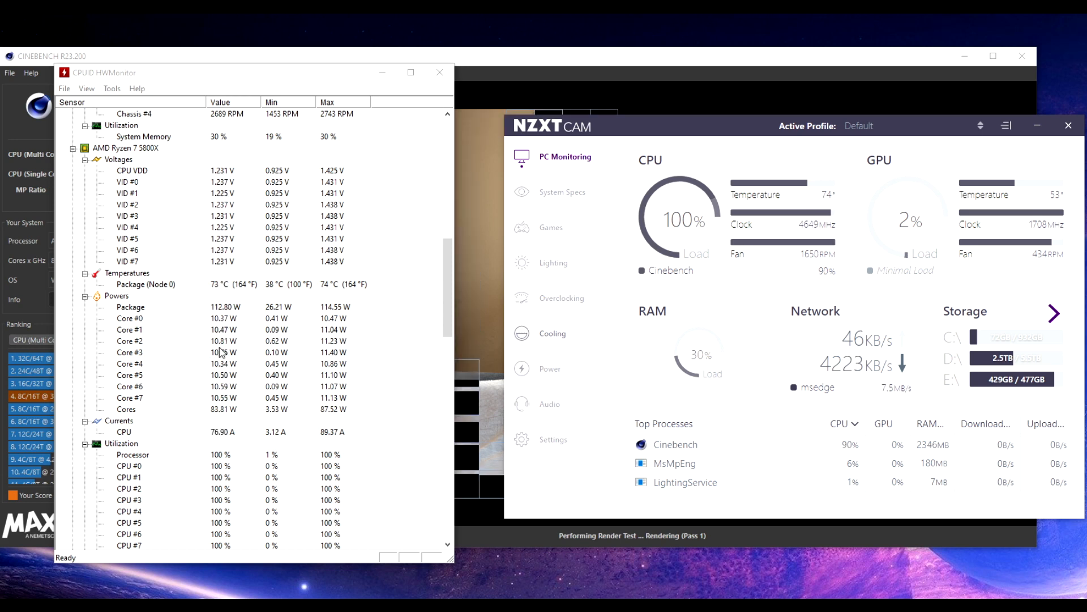
{"action": "scroll", "scroll_direction": "down", "scroll_amount": 3}
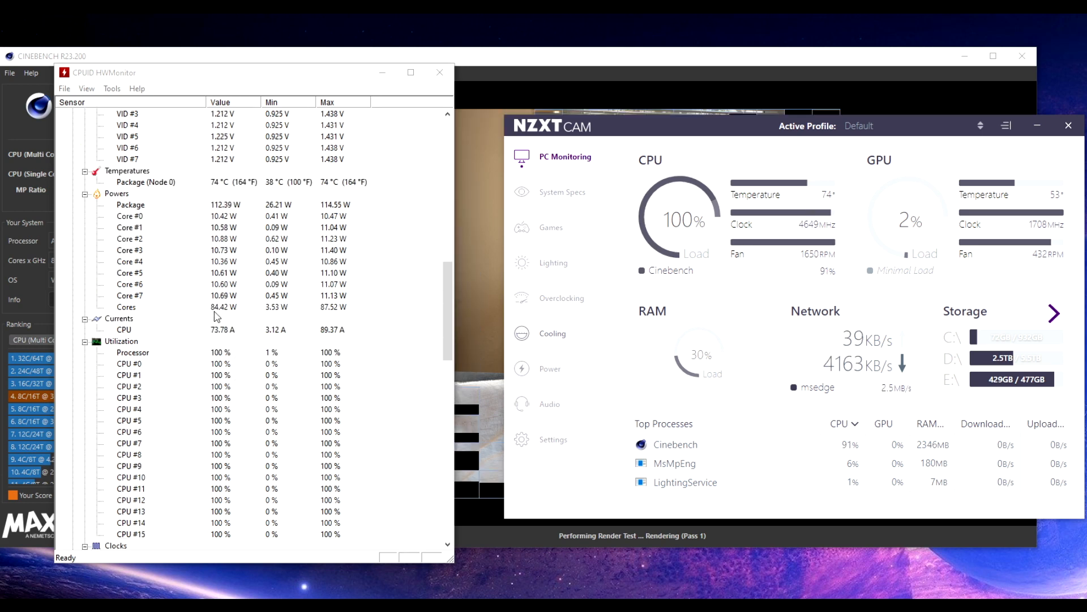
{"action": "scroll", "scroll_direction": "down", "scroll_amount": 3}
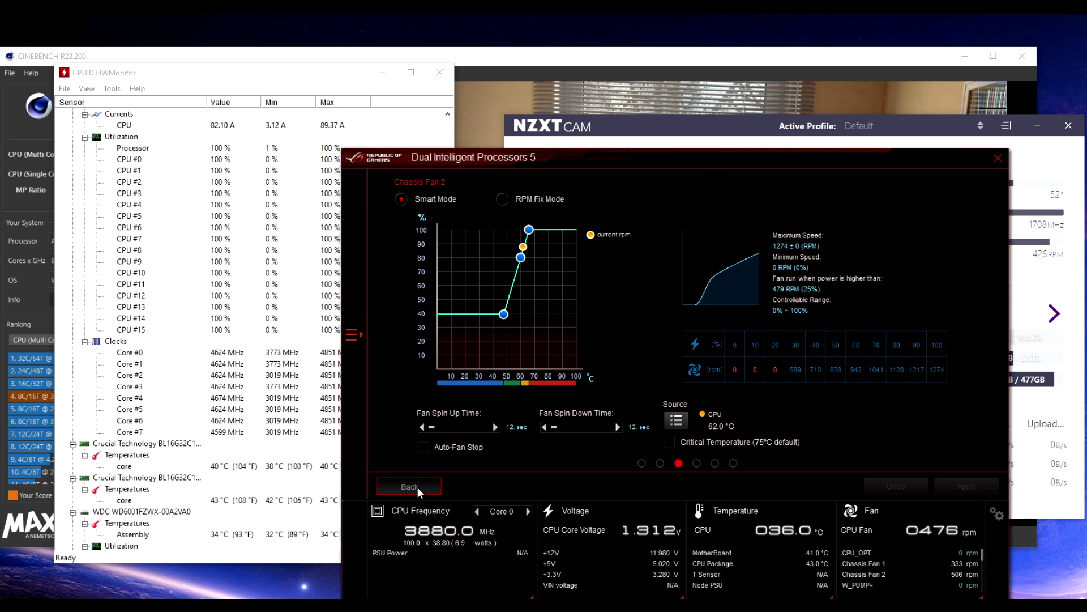
Return from fan 2 tuning to the Fan Xpert overview and close the window
{"action": "left_click", "coordinate": [409, 486]}
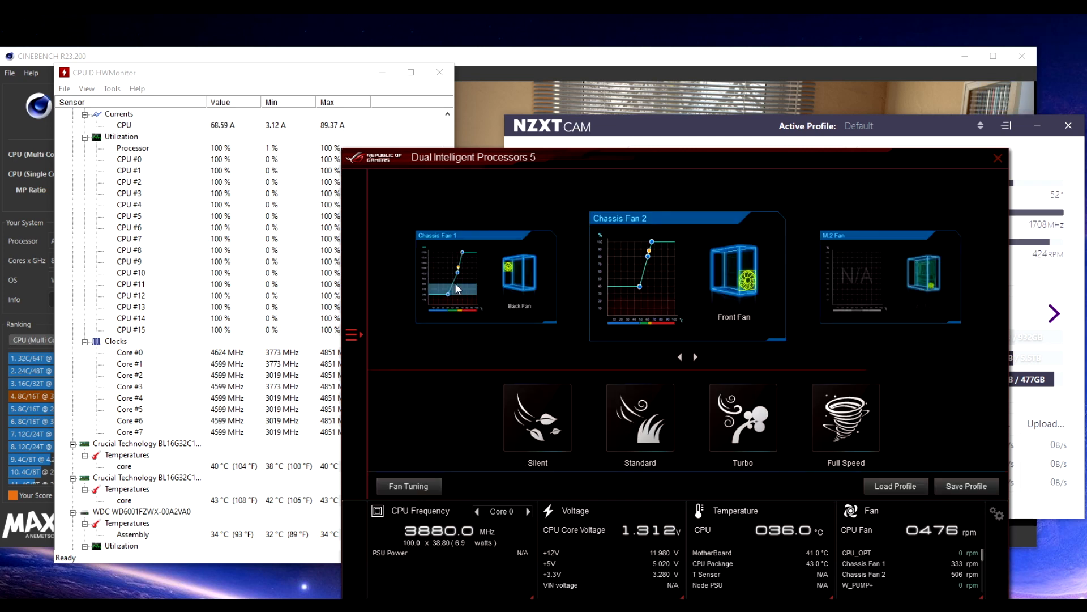
{"action": "left_click", "coordinate": [680, 356]}
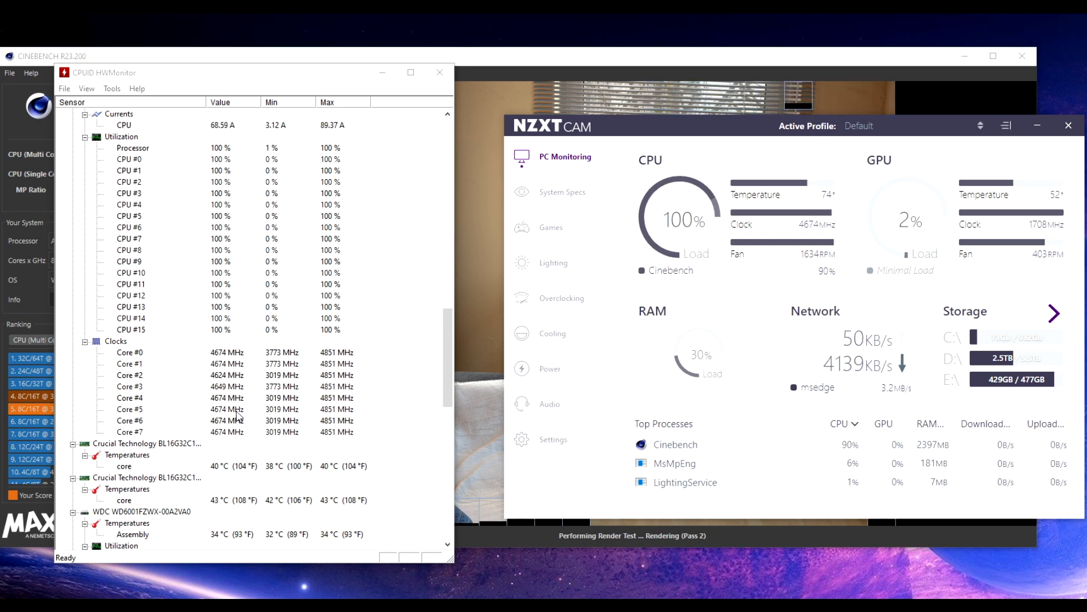
Move HWMonitor aside, check CAM's Kraken X3 cooling view, then stop the Cinebench run
{"action": "scroll", "scroll_direction": "down", "scroll_amount": 3}
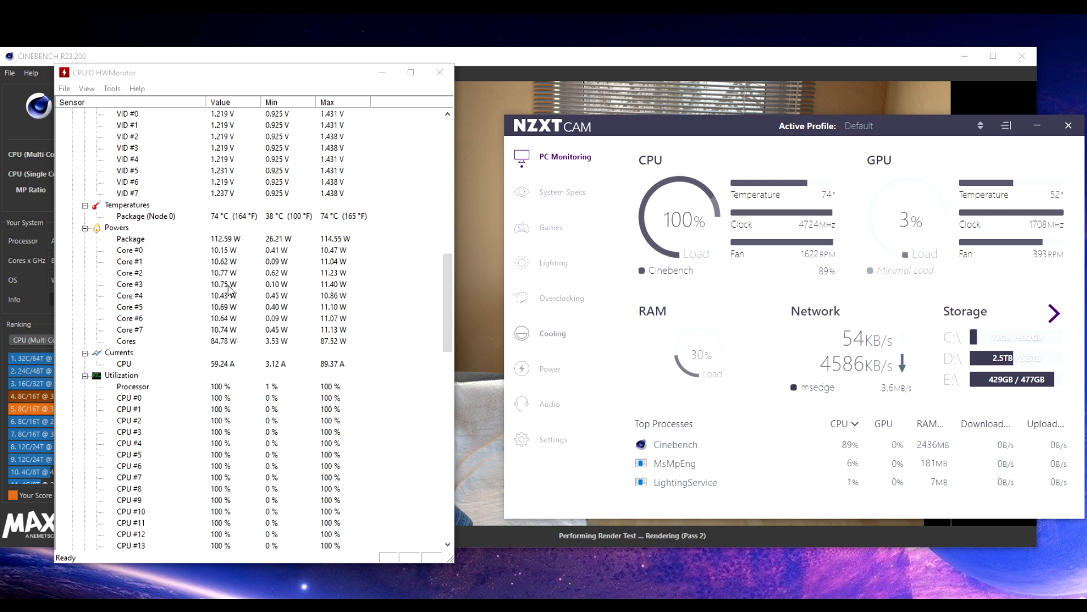
{"action": "mouse_move", "coordinate": [178, 472]}
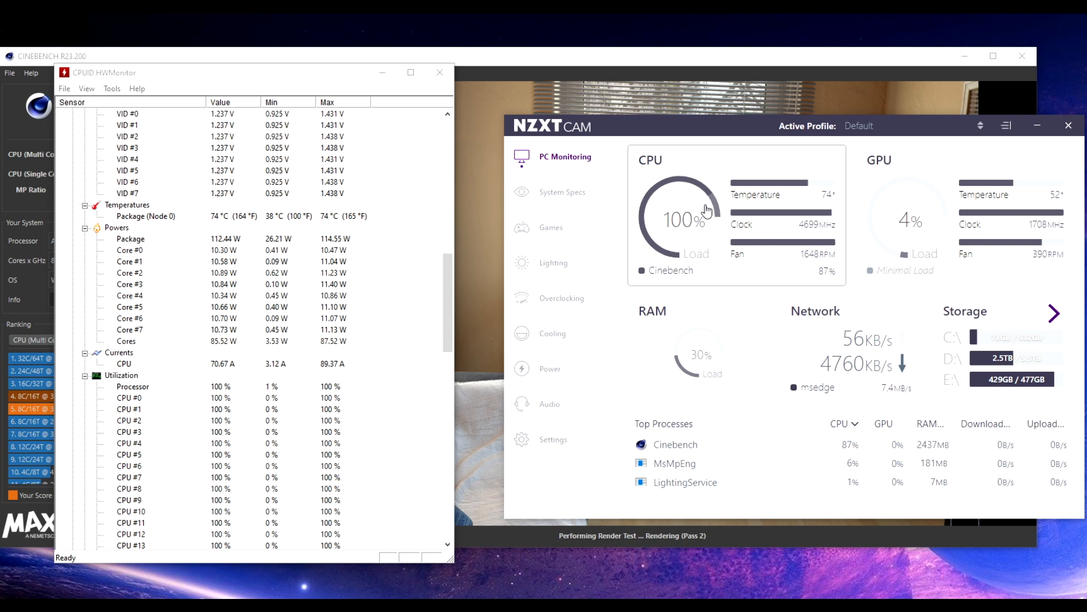
{"action": "left_click_drag", "start_coordinate": [250, 72], "coordinate": [485, 84]}
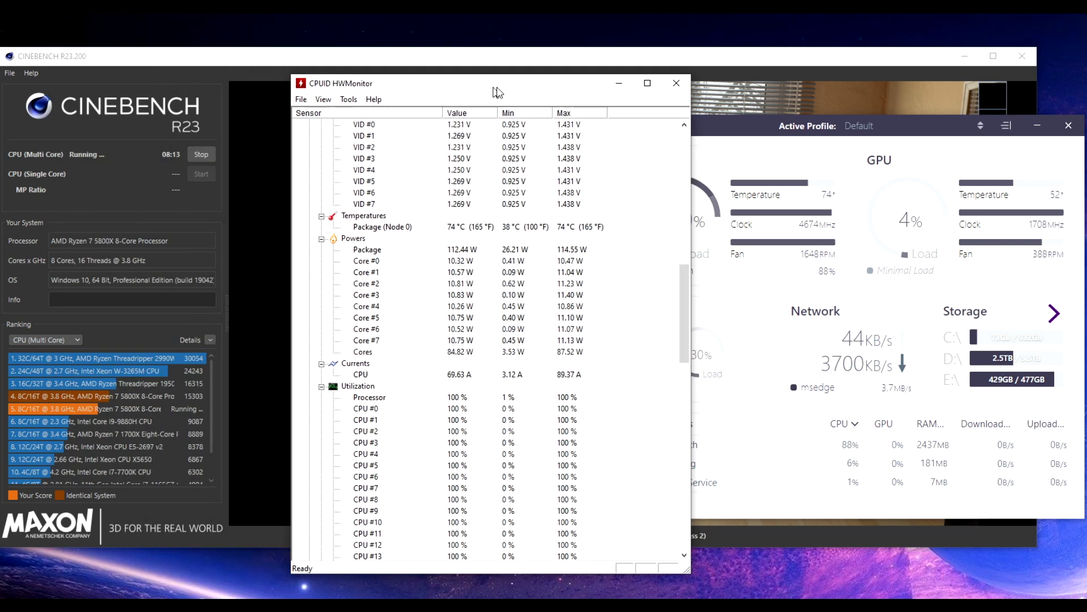
{"action": "left_click_drag", "start_coordinate": [494, 83], "coordinate": [347, 80]}
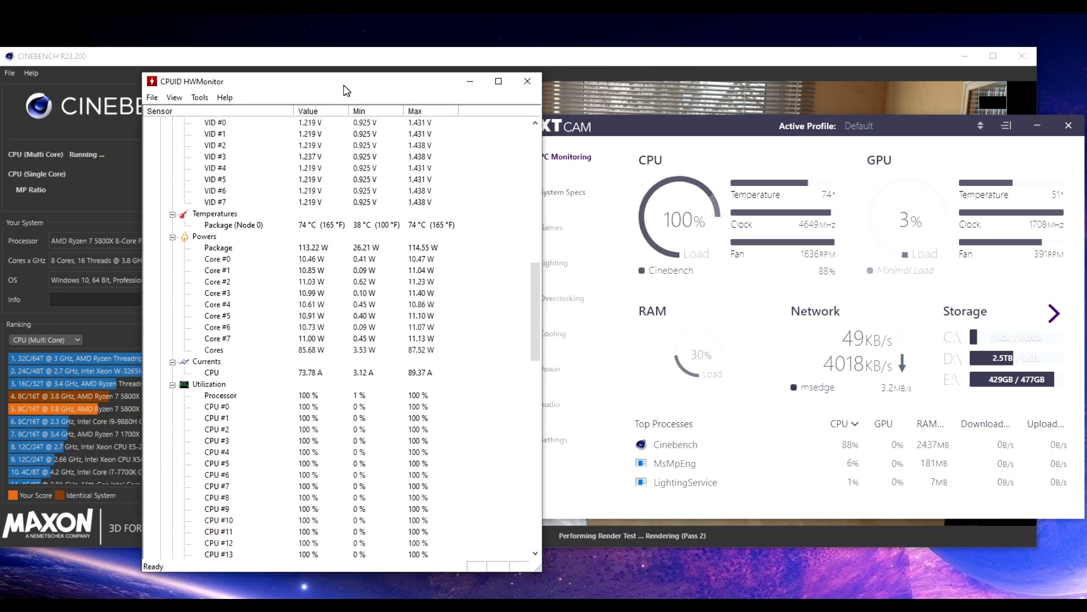
{"action": "left_click", "coordinate": [552, 333]}
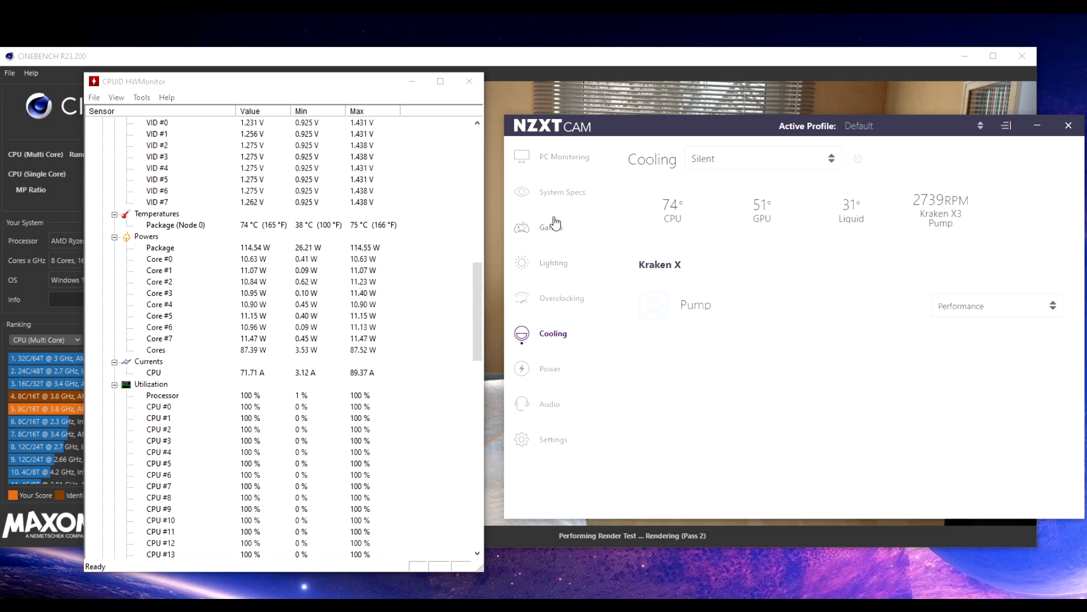
{"action": "left_click", "coordinate": [565, 156]}
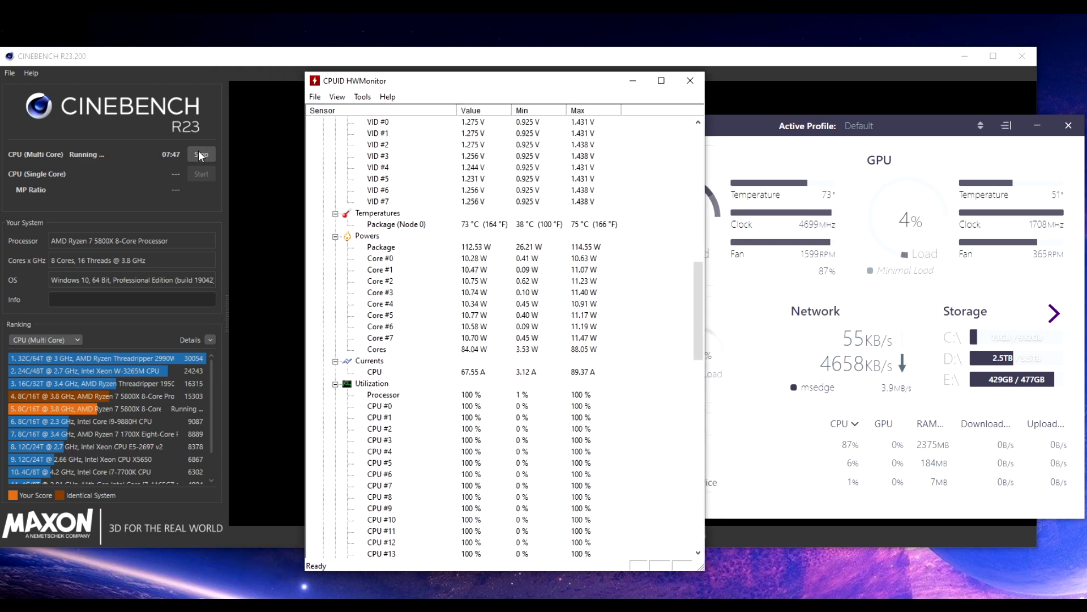
{"action": "left_click", "coordinate": [201, 153]}
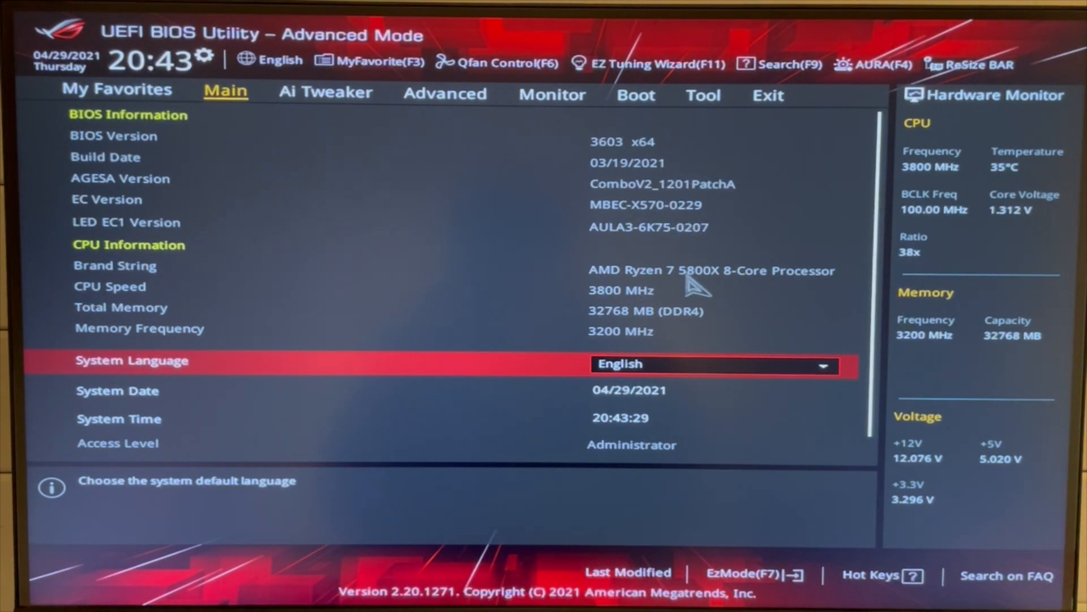
{"action": "mouse_move", "coordinate": [361, 160]}
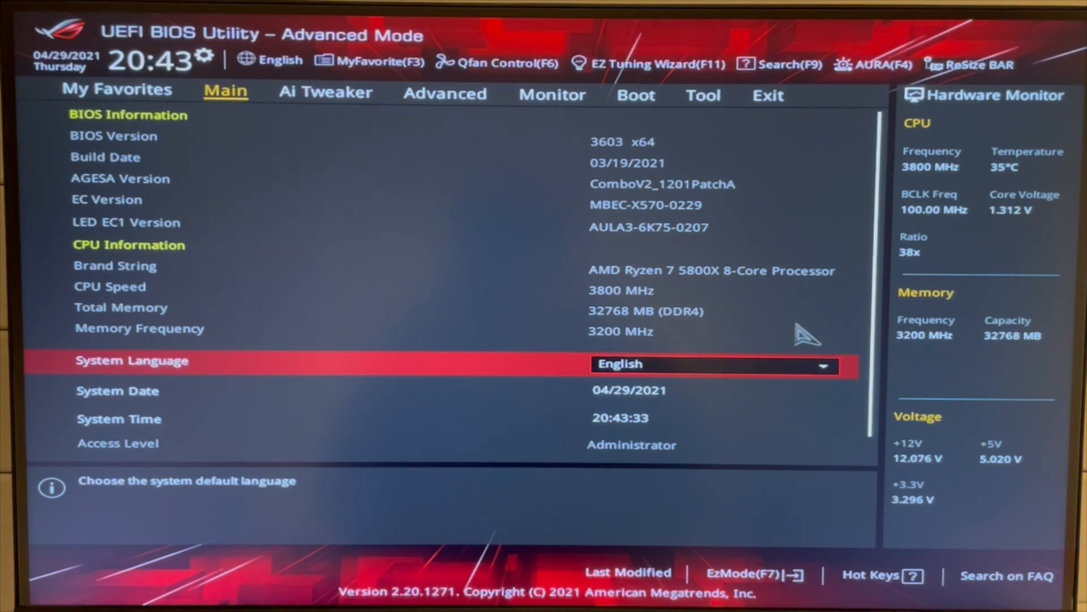
{"action": "mouse_move", "coordinate": [208, 170]}
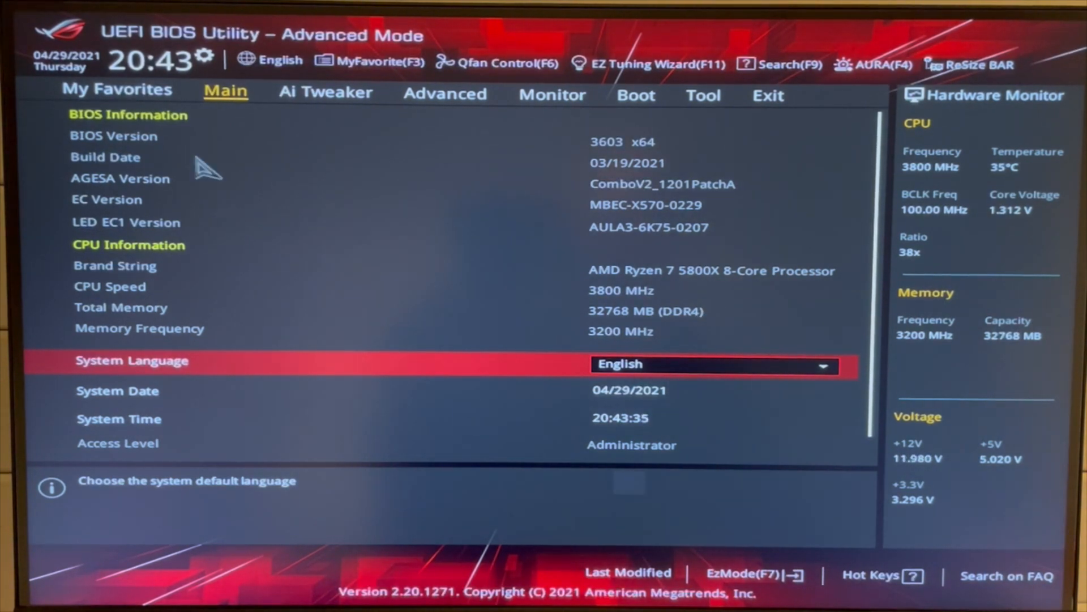
Open the Ai Tweaker tab and scroll to the CPU, SOC and DRAM voltage settings
{"action": "left_click", "coordinate": [325, 95]}
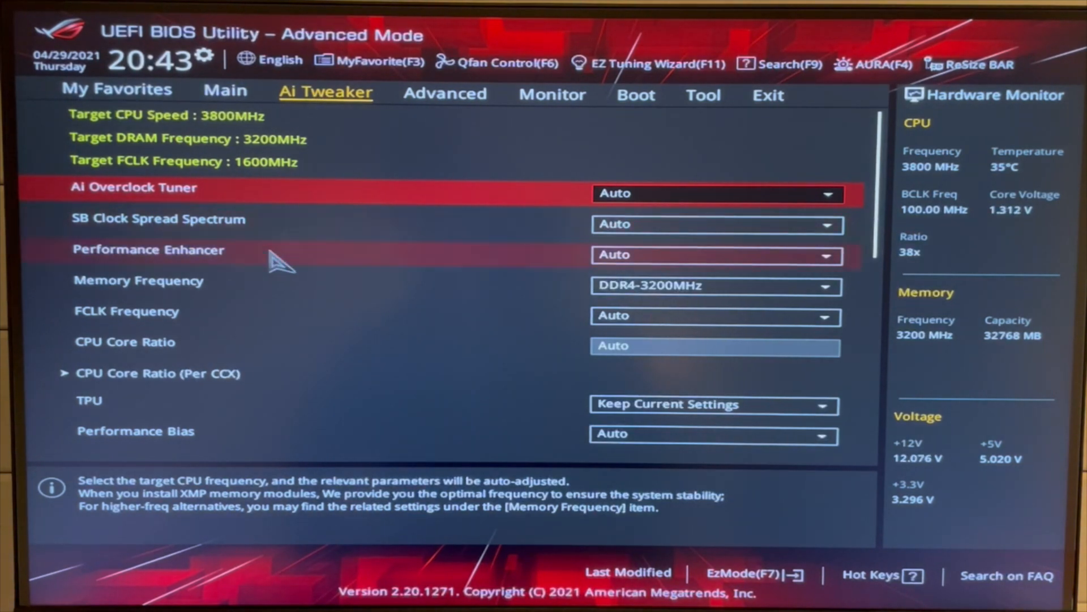
{"action": "scroll", "scroll_direction": "down", "scroll_amount": 3}
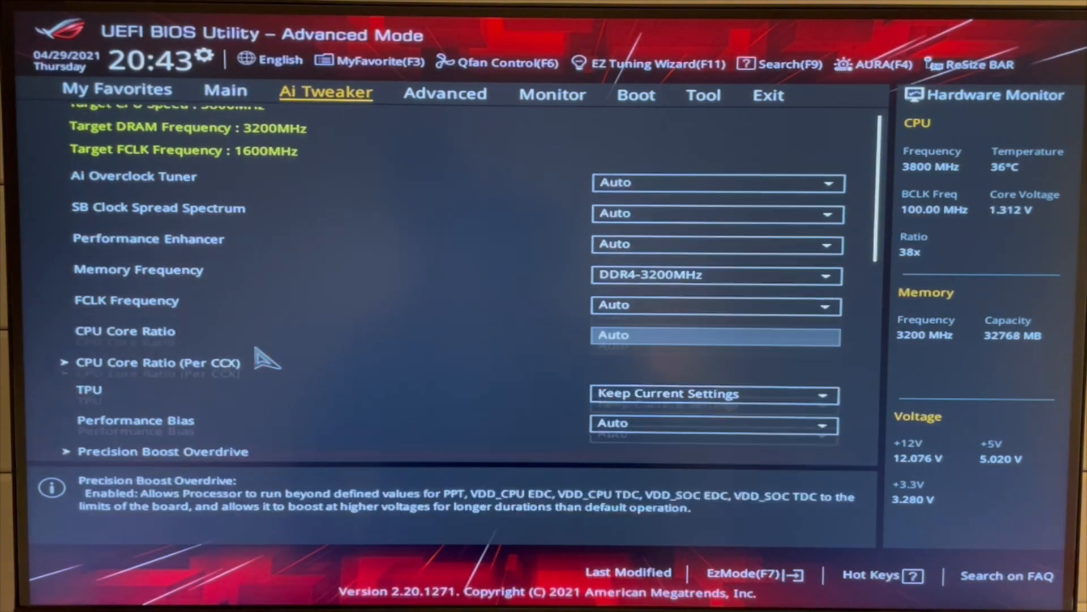
{"action": "scroll", "scroll_direction": "down", "scroll_amount": 3}
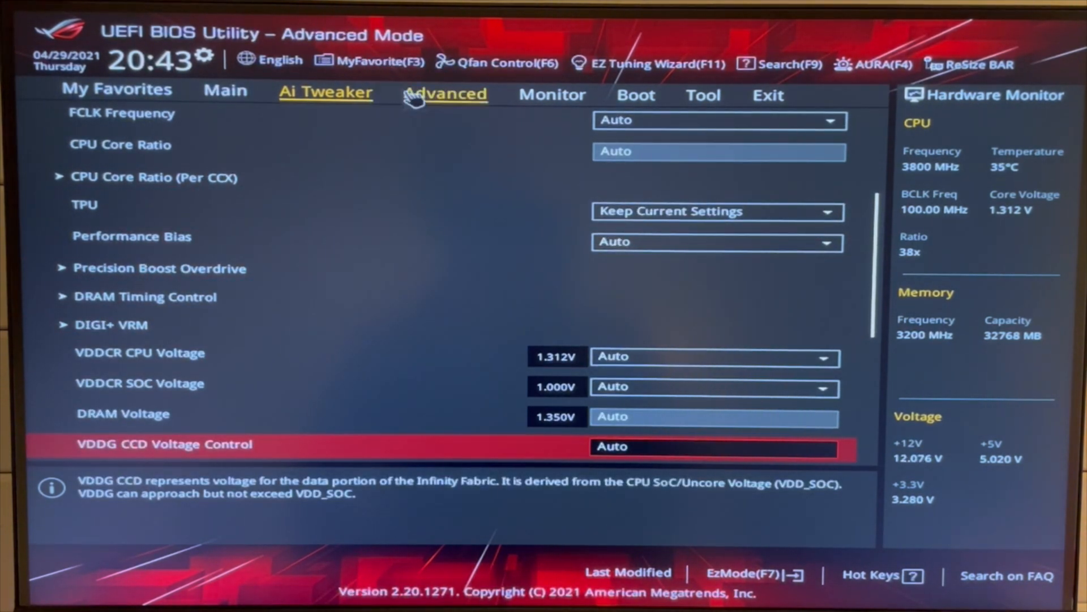
Open Advanced > AMD Overclocking, accept the warning, and enter the Precision Boost Overdrive page
{"action": "left_click", "coordinate": [445, 94]}
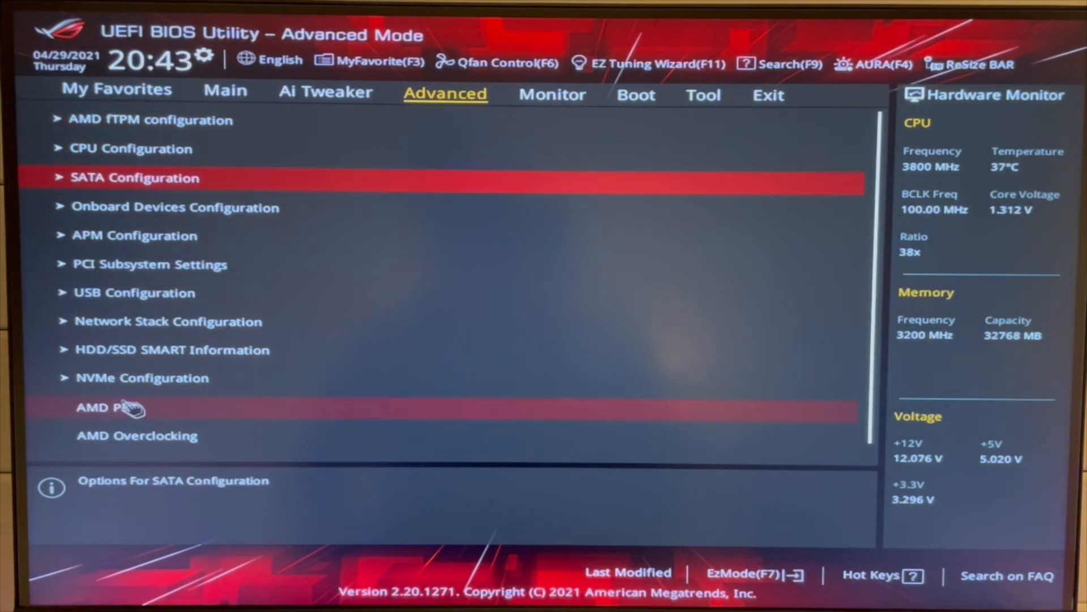
{"action": "scroll", "scroll_direction": "down", "scroll_amount": 3}
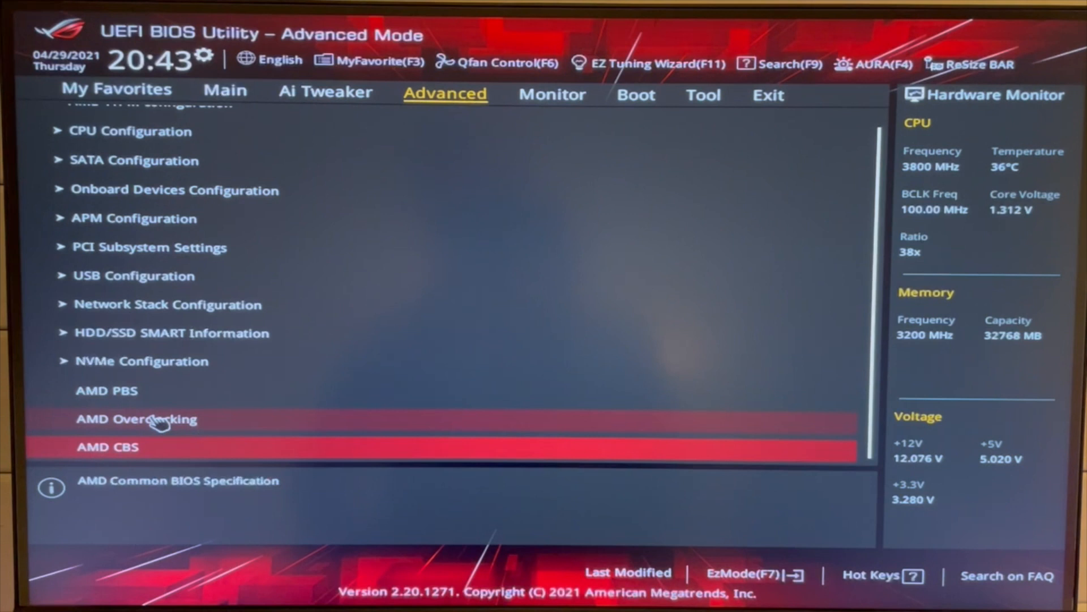
{"action": "left_click", "coordinate": [136, 419]}
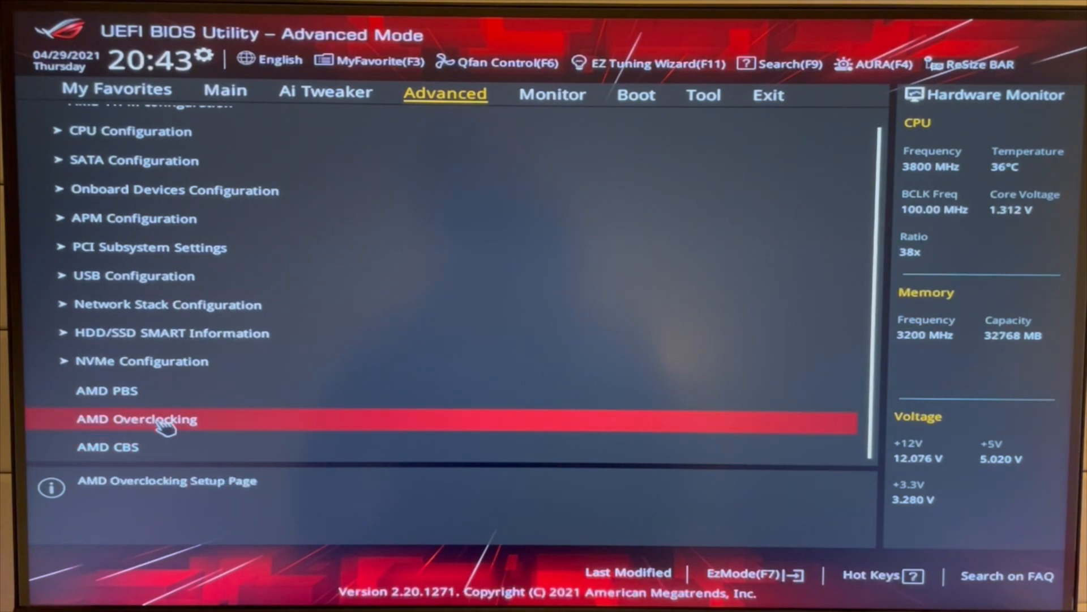
{"action": "left_click", "coordinate": [136, 418]}
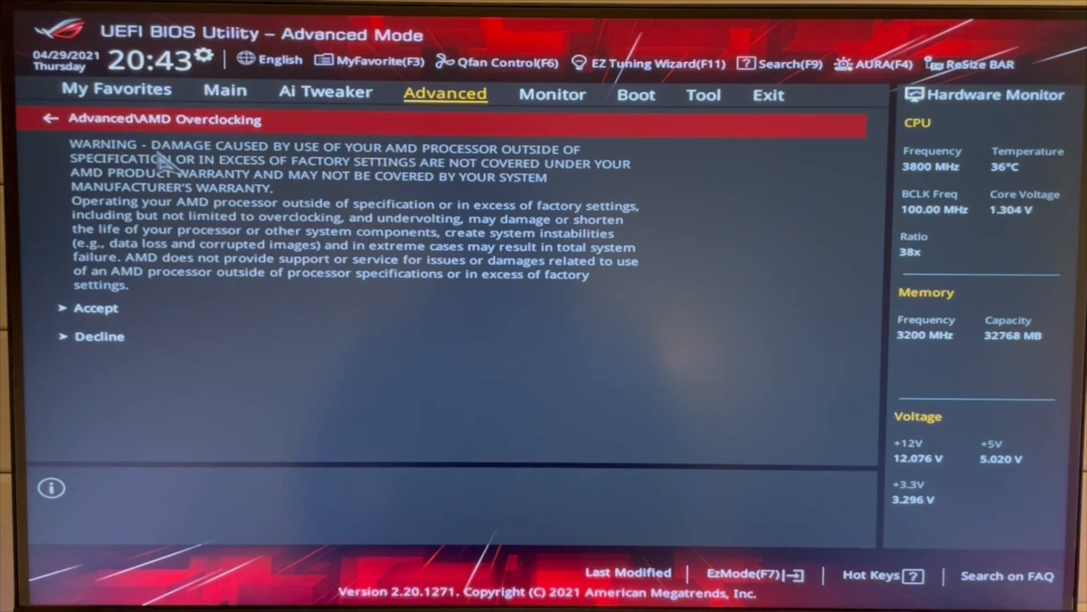
{"action": "left_click", "coordinate": [96, 308]}
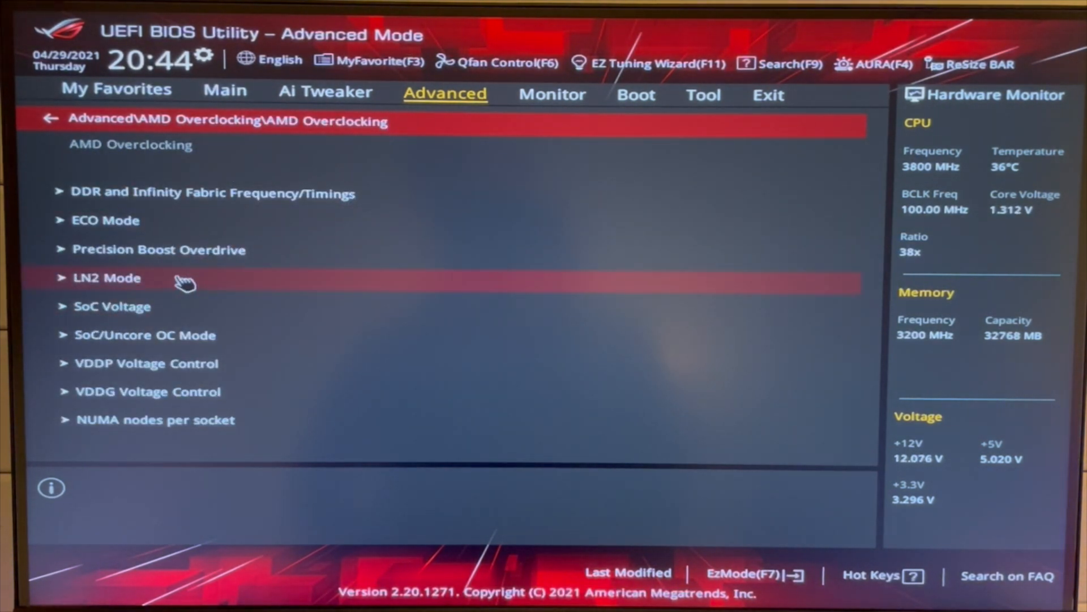
{"action": "left_click", "coordinate": [158, 249]}
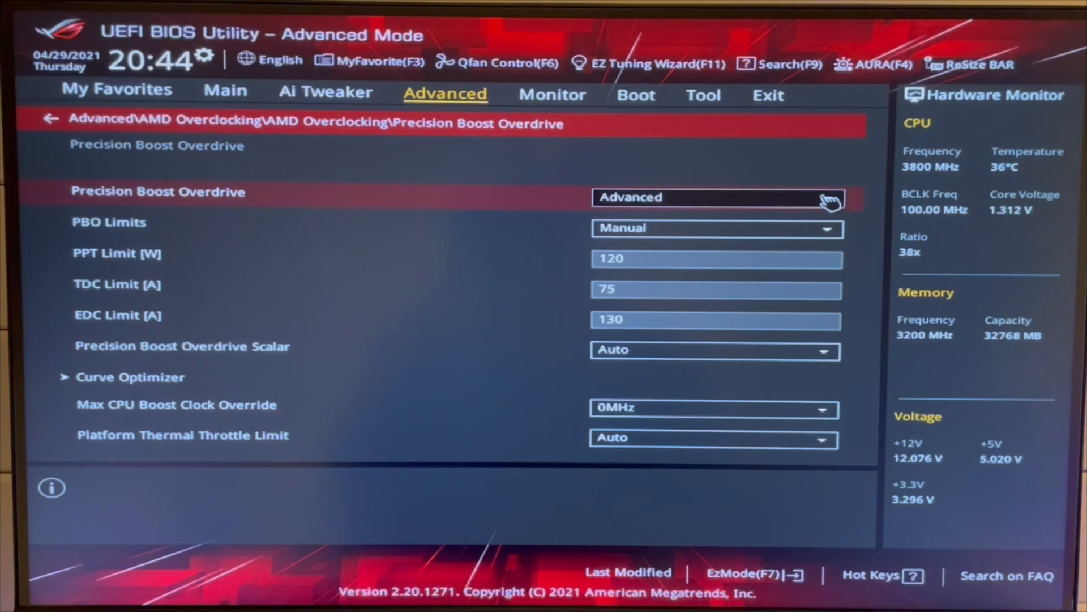
Set Precision Boost Overdrive to Advanced and confirm the EDC current limit of 130
{"action": "left_click", "coordinate": [717, 197]}
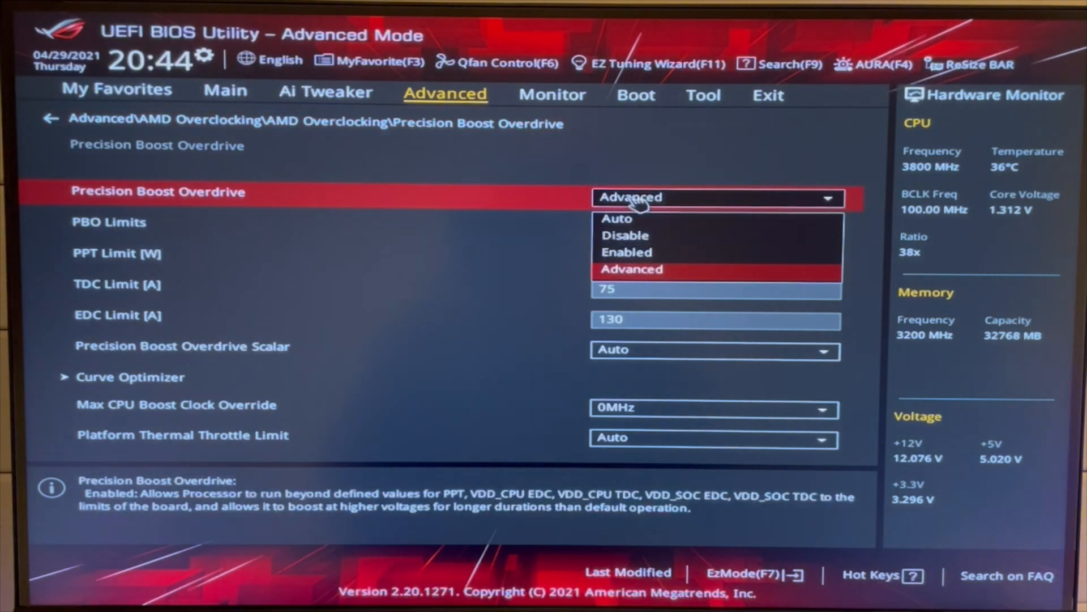
{"action": "left_click", "coordinate": [617, 219]}
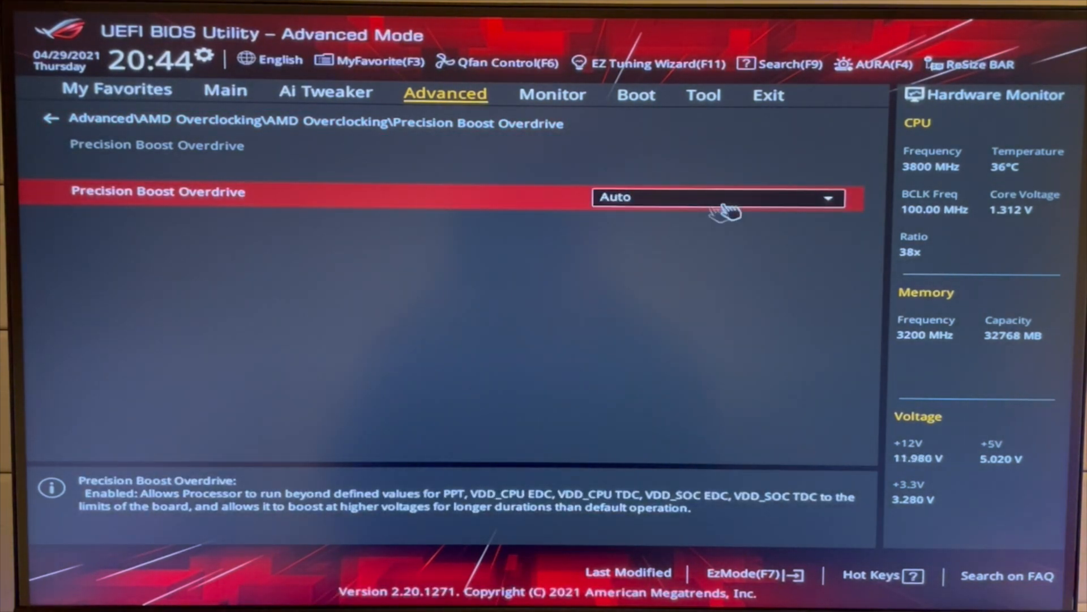
{"action": "left_click", "coordinate": [719, 198]}
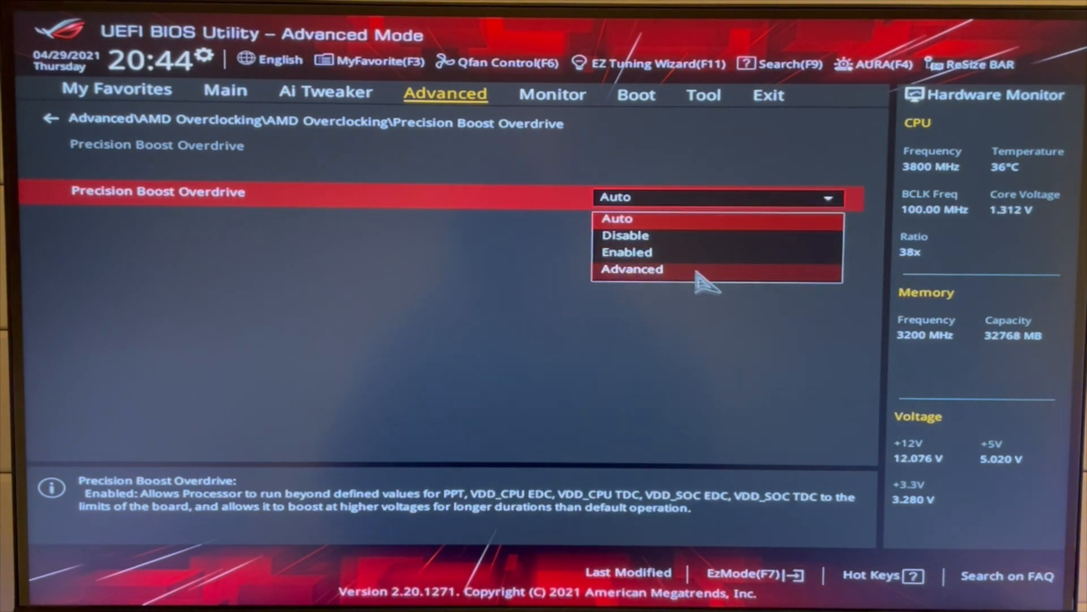
{"action": "left_click", "coordinate": [632, 269]}
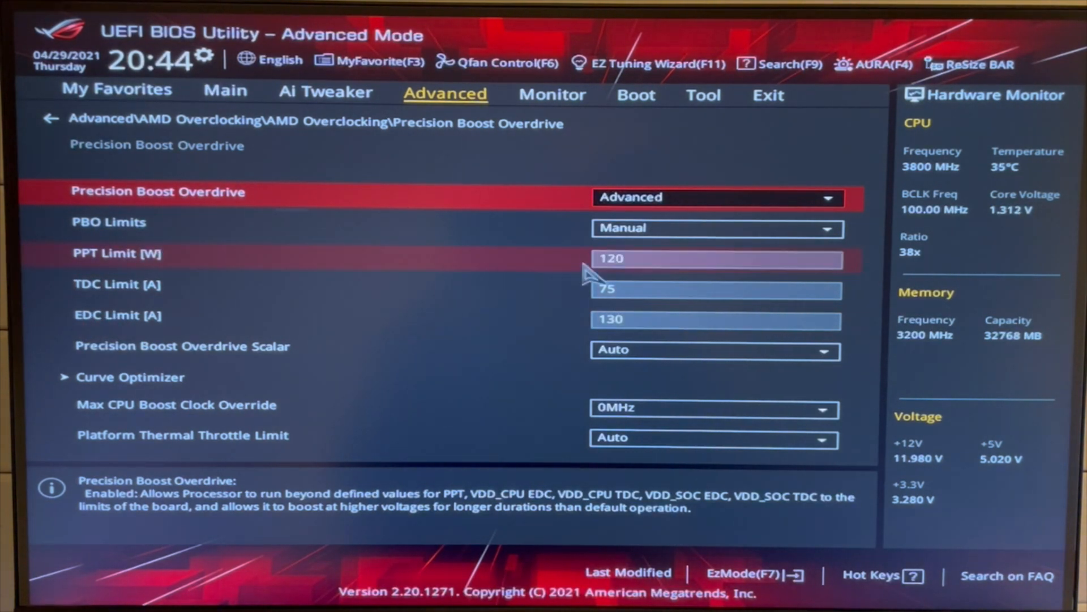
{"action": "left_click", "coordinate": [717, 318]}
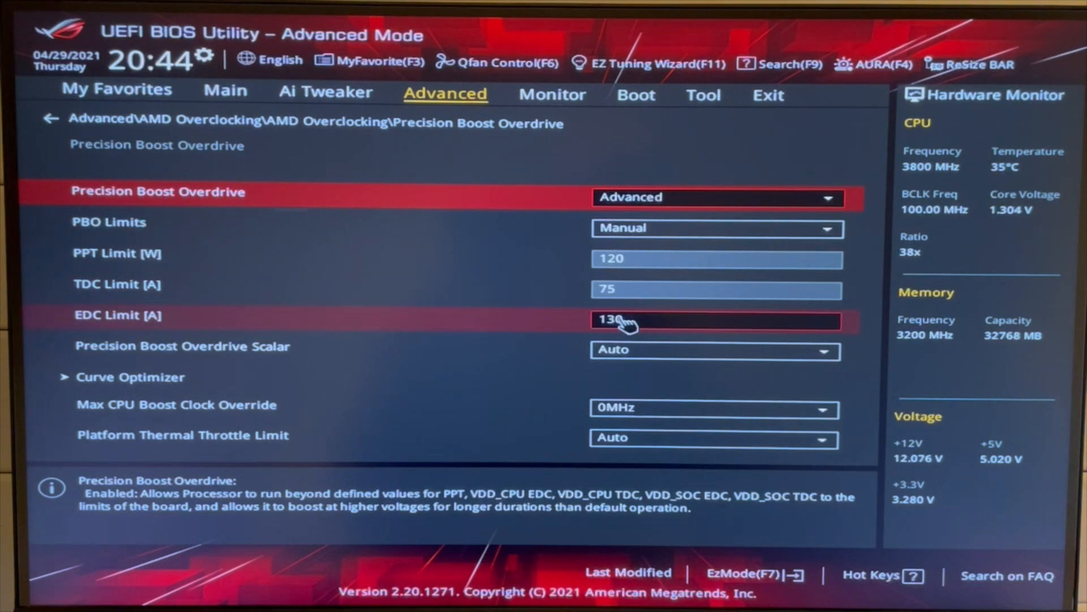
{"action": "left_click", "coordinate": [717, 258]}
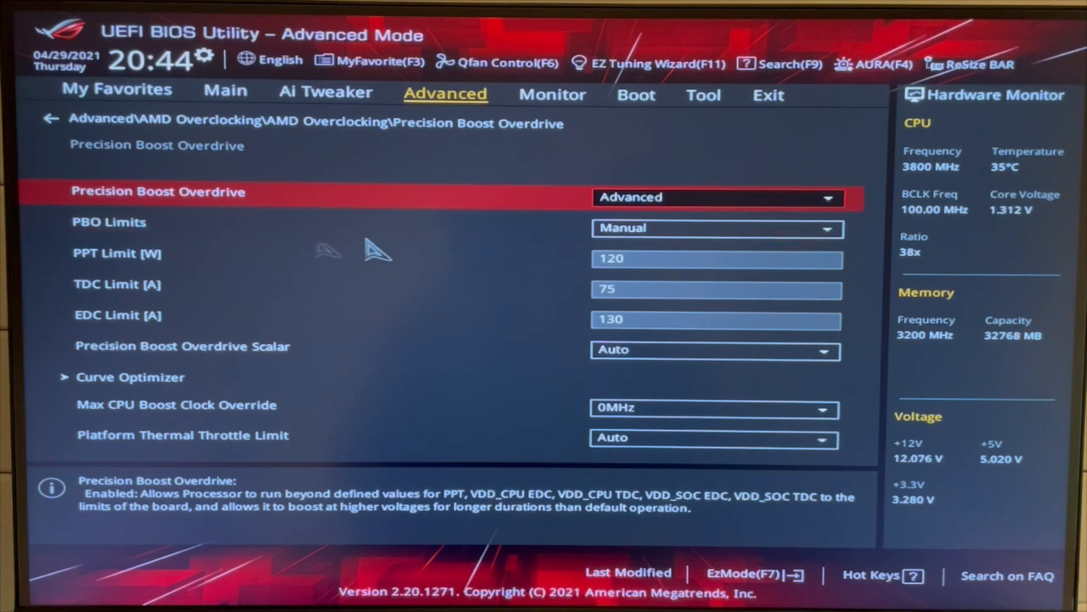
{"action": "left_click", "coordinate": [719, 197]}
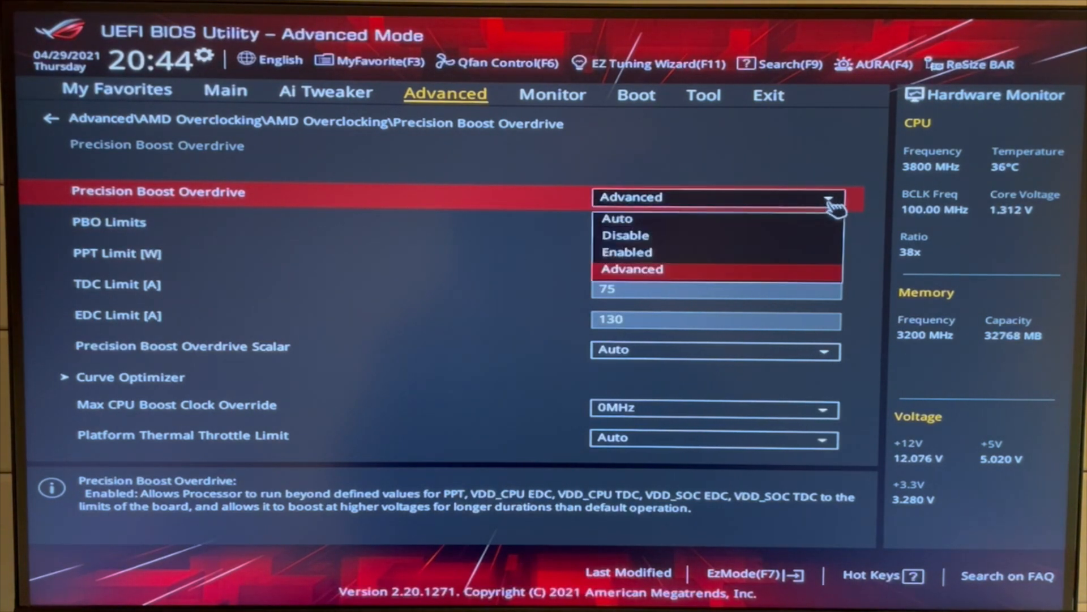
{"action": "left_click", "coordinate": [624, 235]}
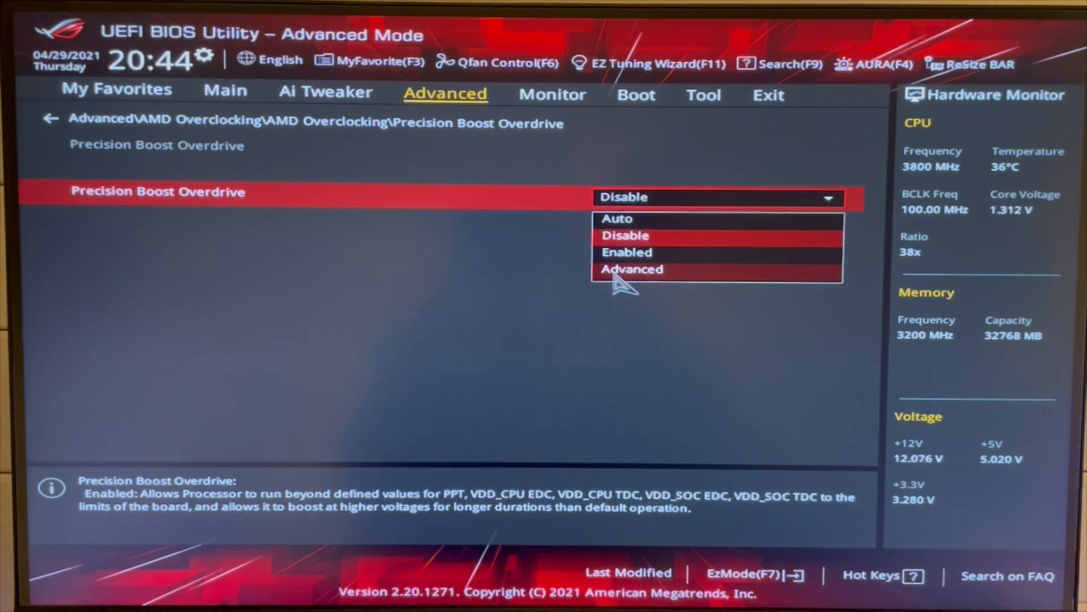
{"action": "left_click", "coordinate": [632, 269]}
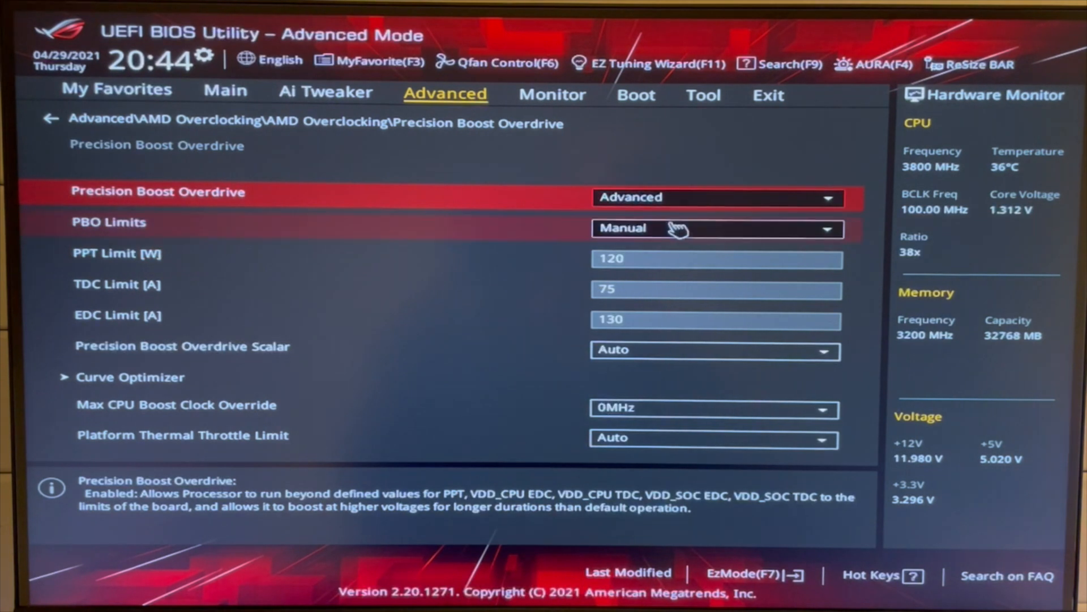
{"action": "left_click", "coordinate": [716, 228]}
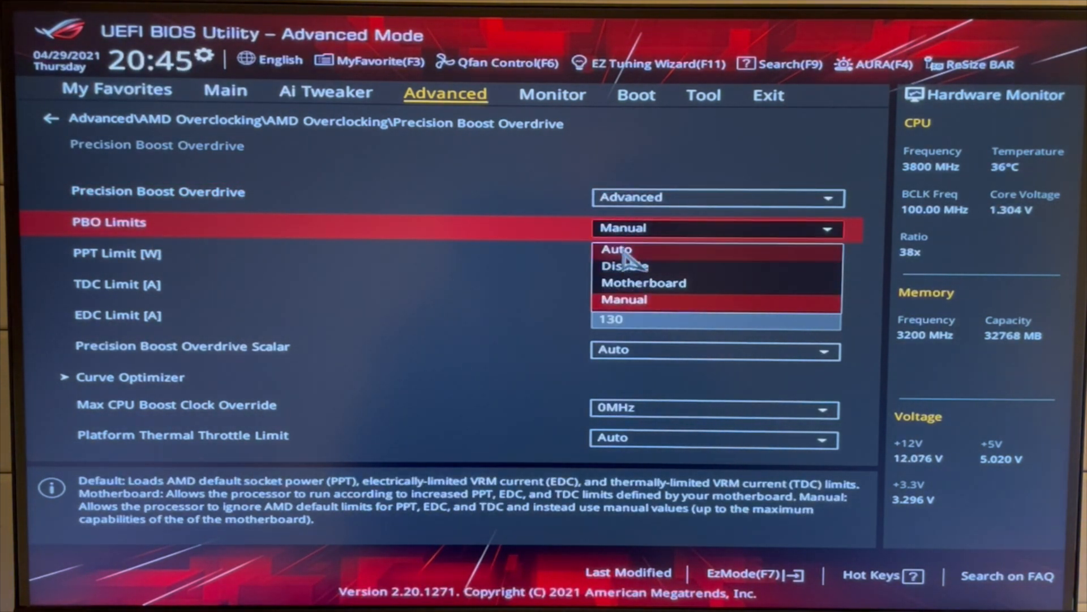
{"action": "left_click", "coordinate": [624, 265]}
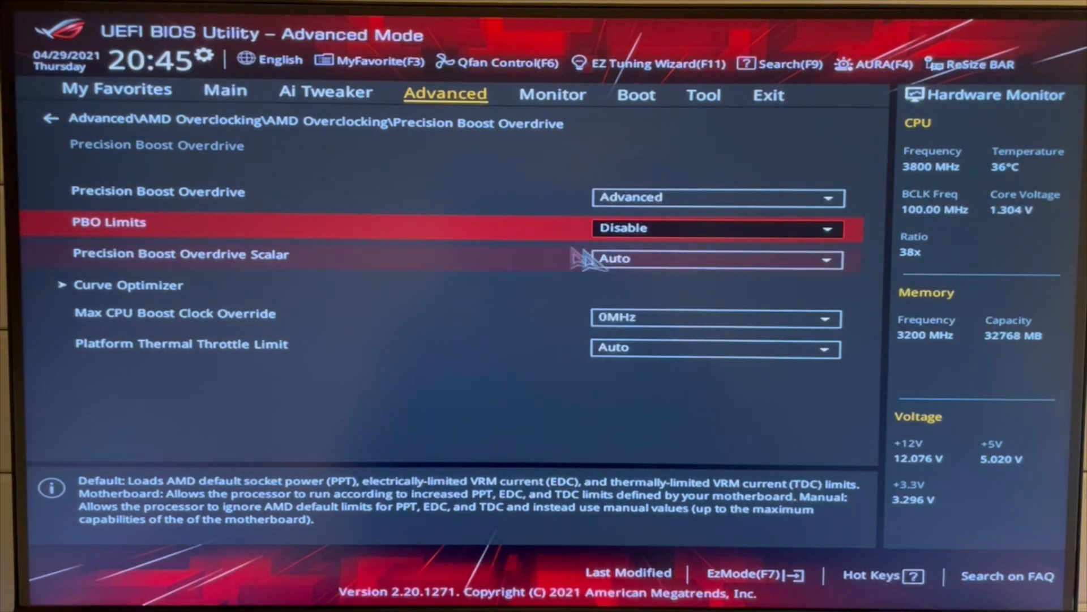
{"action": "left_click", "coordinate": [718, 227]}
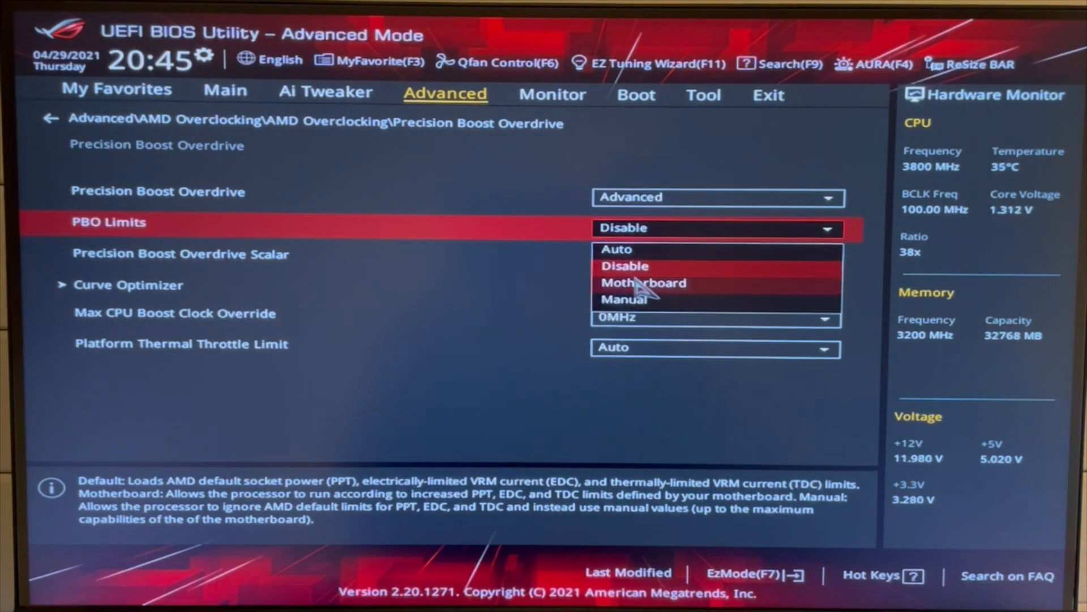
{"action": "left_click", "coordinate": [642, 282]}
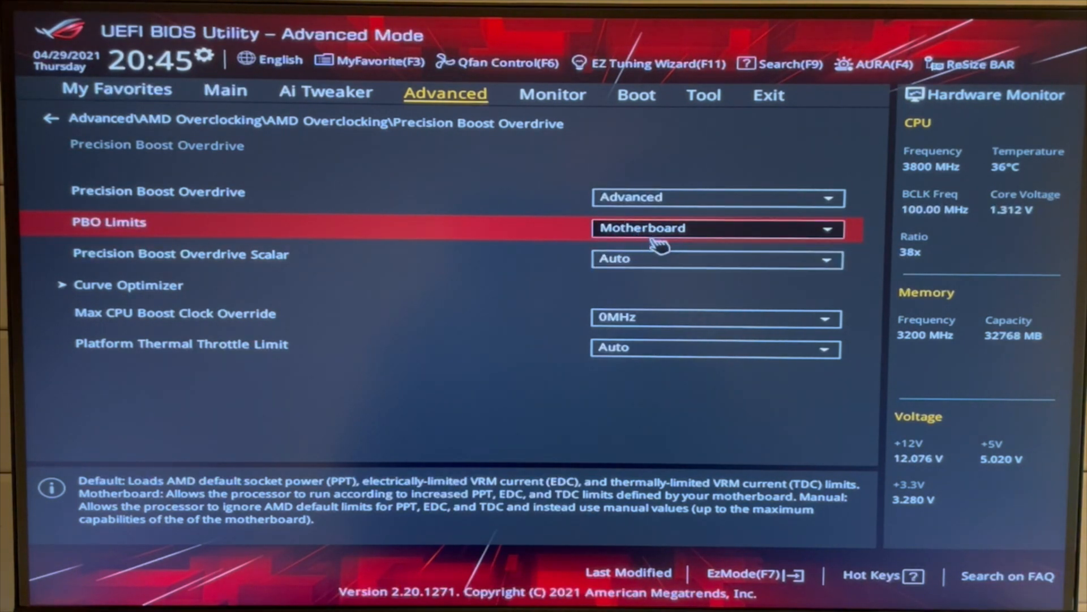
{"action": "left_click", "coordinate": [717, 227]}
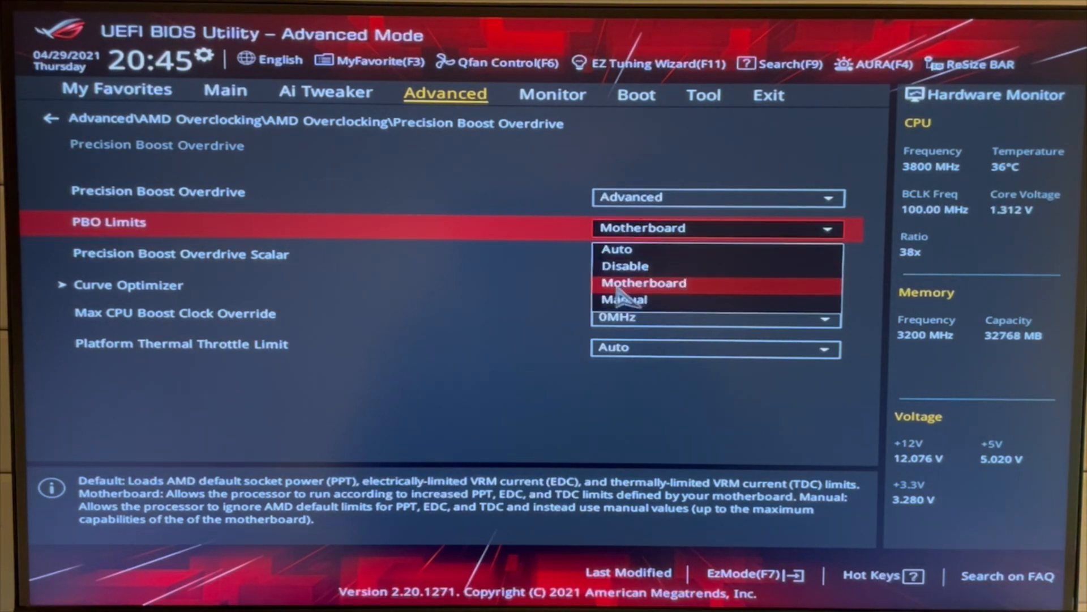
{"action": "left_click", "coordinate": [623, 299]}
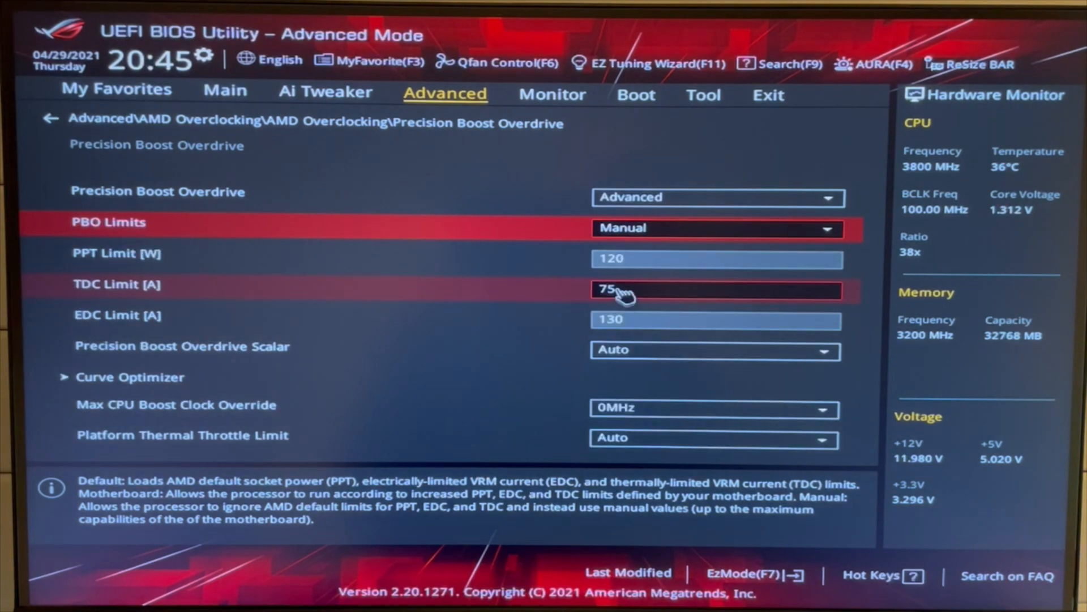
{"action": "left_click", "coordinate": [716, 319]}
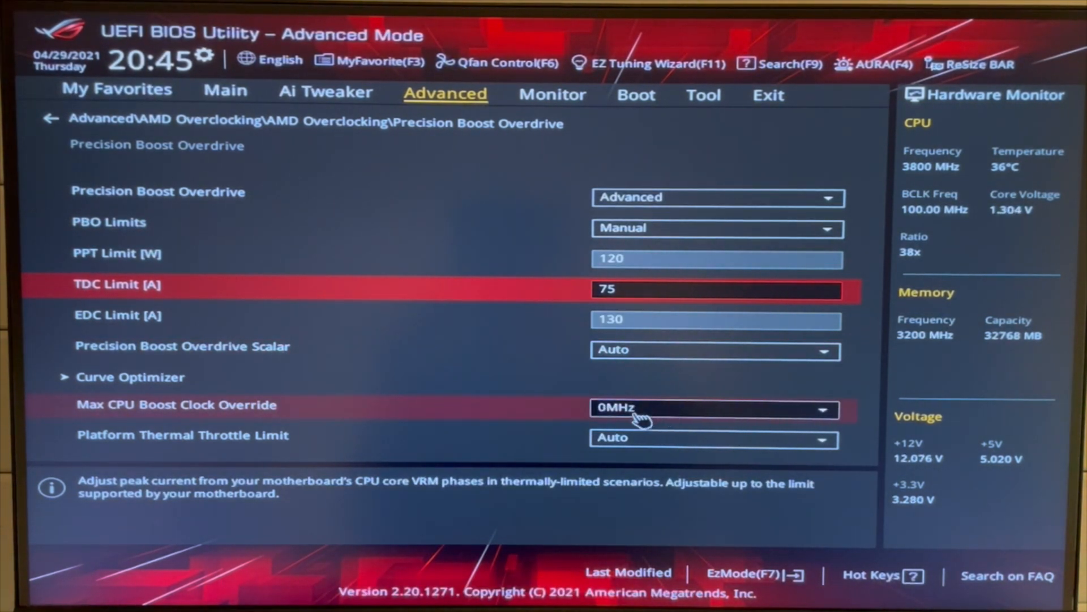
{"action": "mouse_move", "coordinate": [586, 426]}
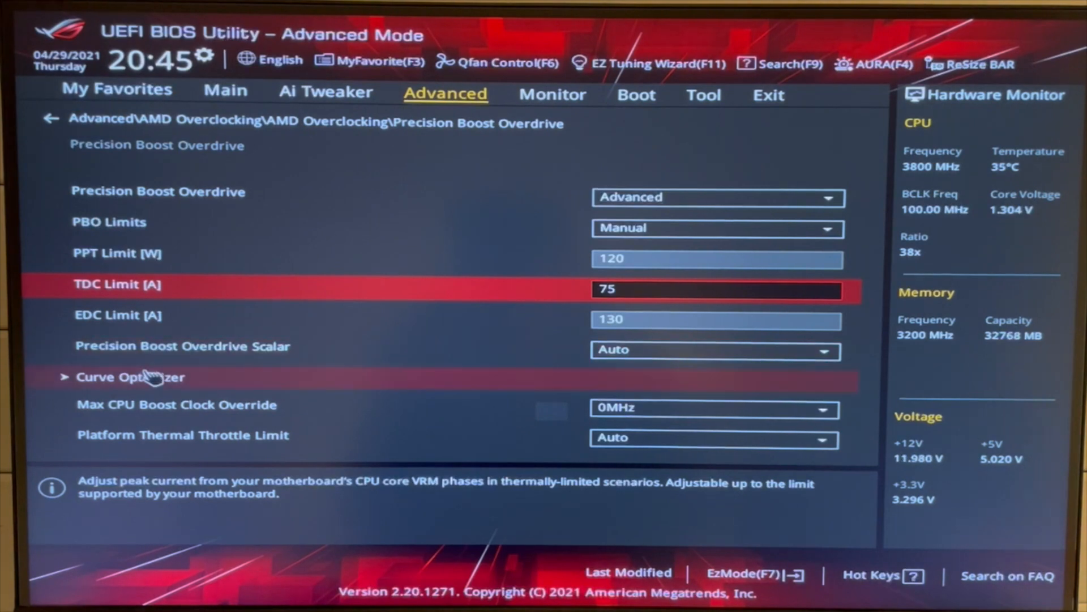
Open the Curve Optimizer page showing All Cores with Negative sign and magnitude 30
{"action": "left_click", "coordinate": [130, 376]}
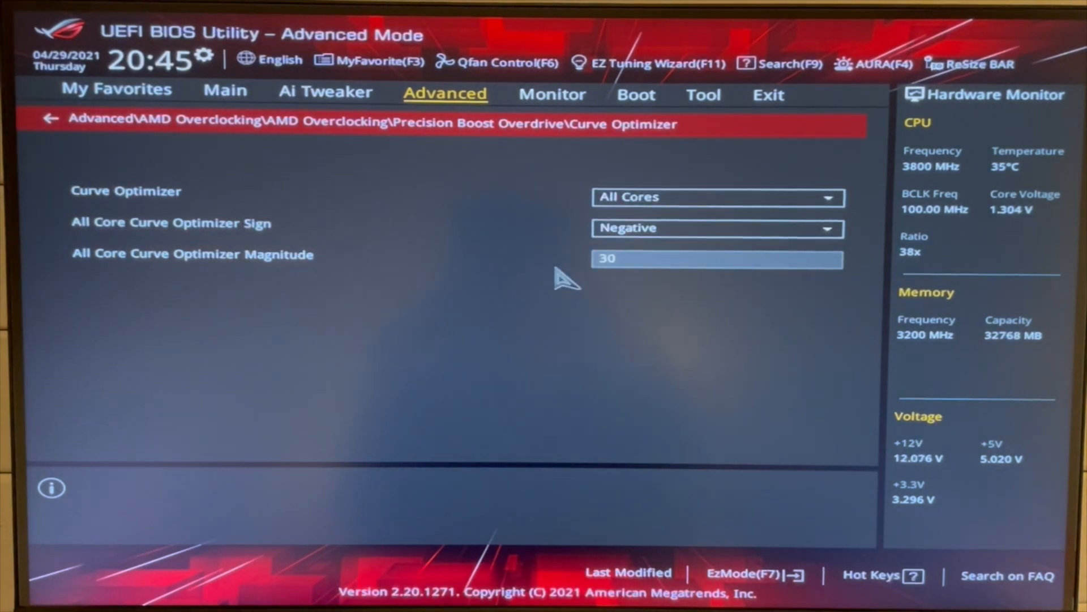
{"action": "left_click", "coordinate": [717, 259]}
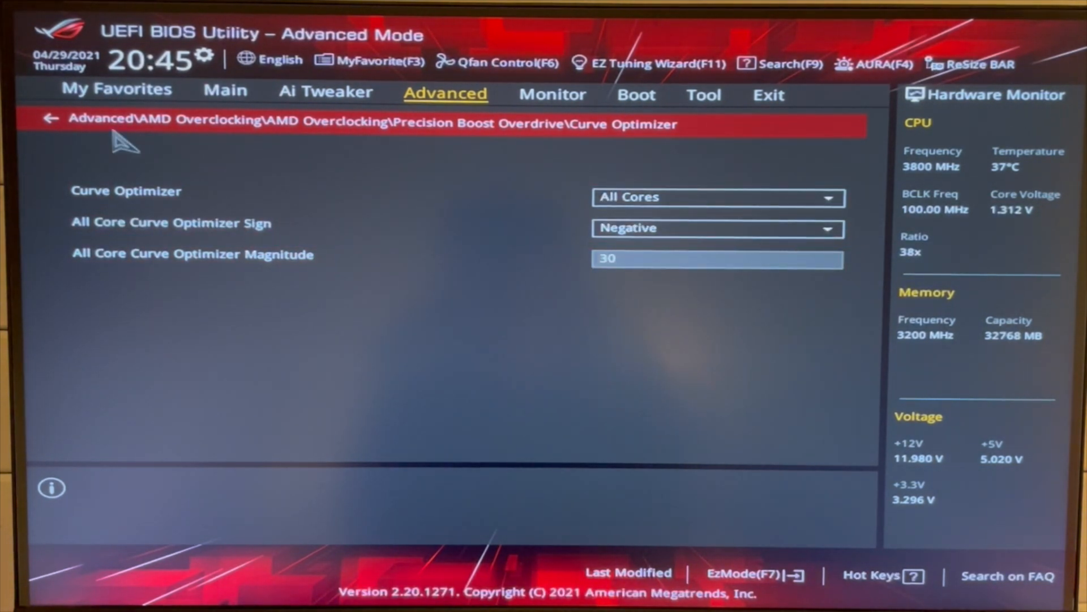
{"action": "left_click", "coordinate": [50, 118]}
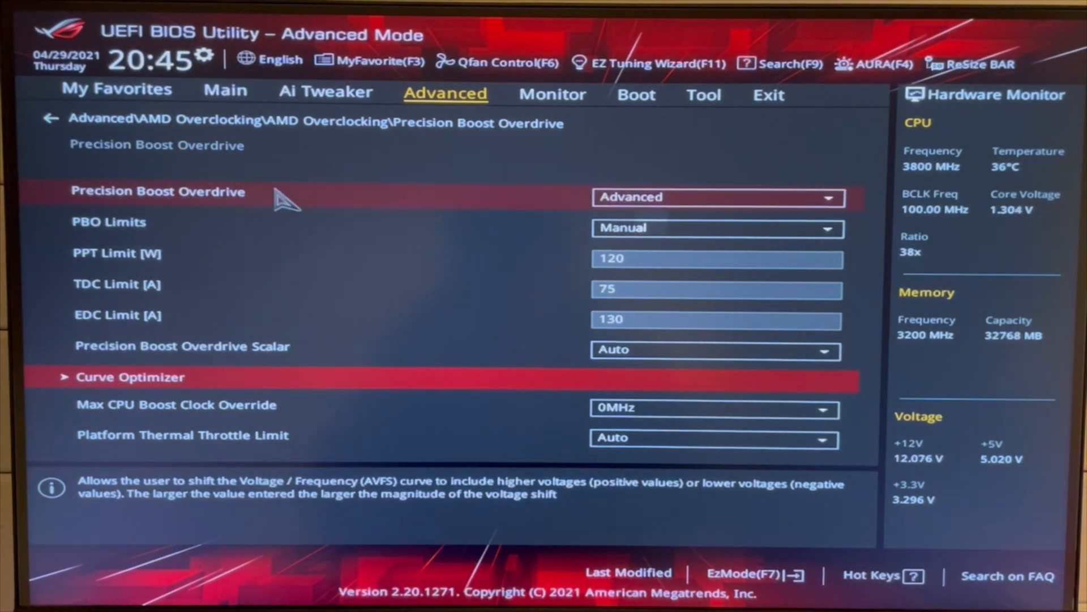
{"action": "mouse_move", "coordinate": [687, 205]}
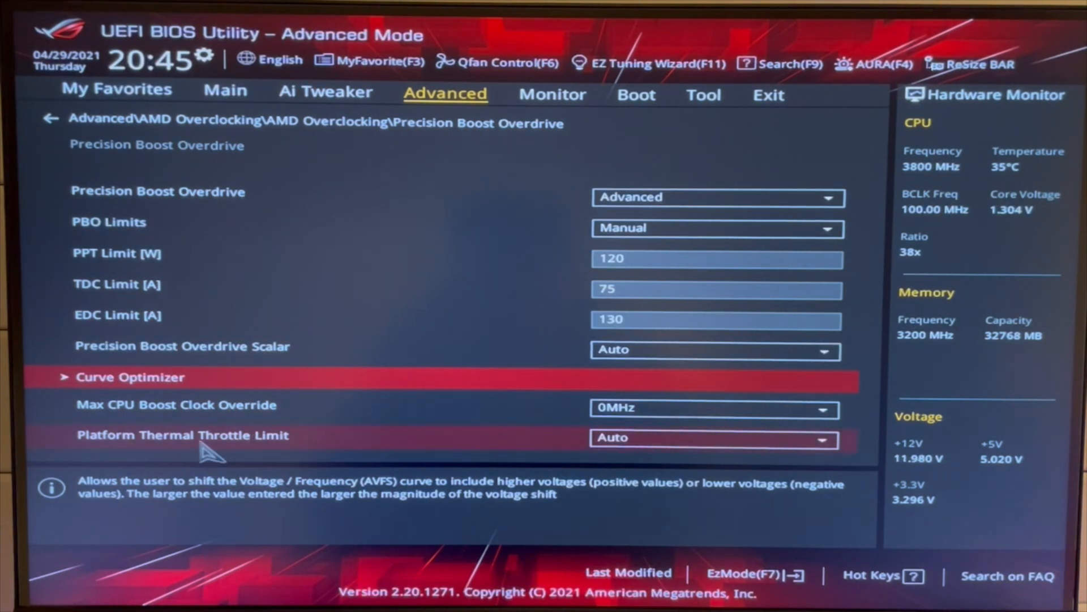
{"action": "mouse_move", "coordinate": [686, 408]}
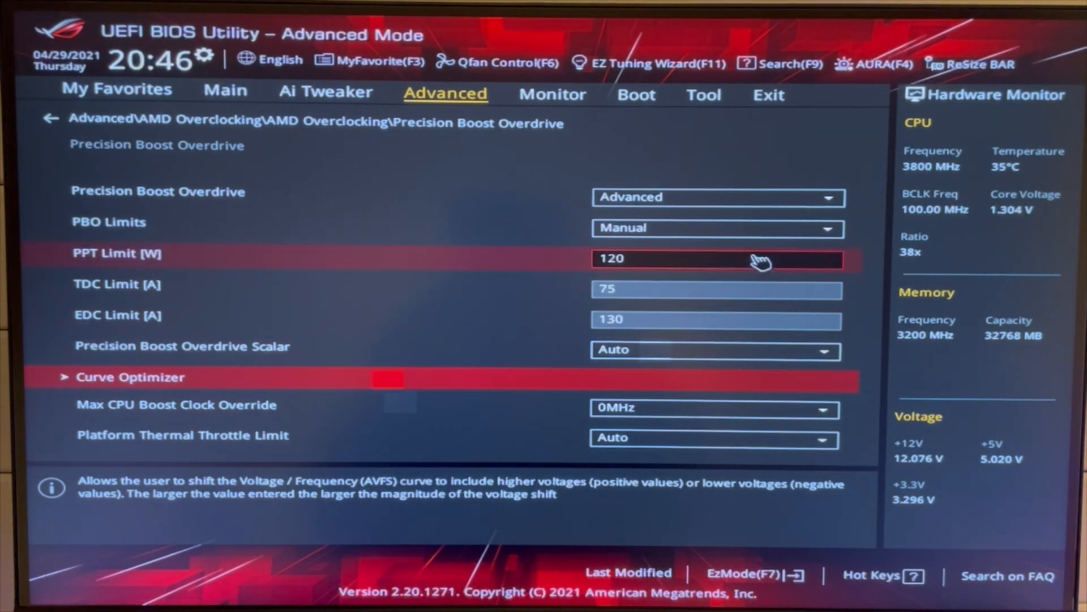
{"action": "left_click", "coordinate": [716, 228]}
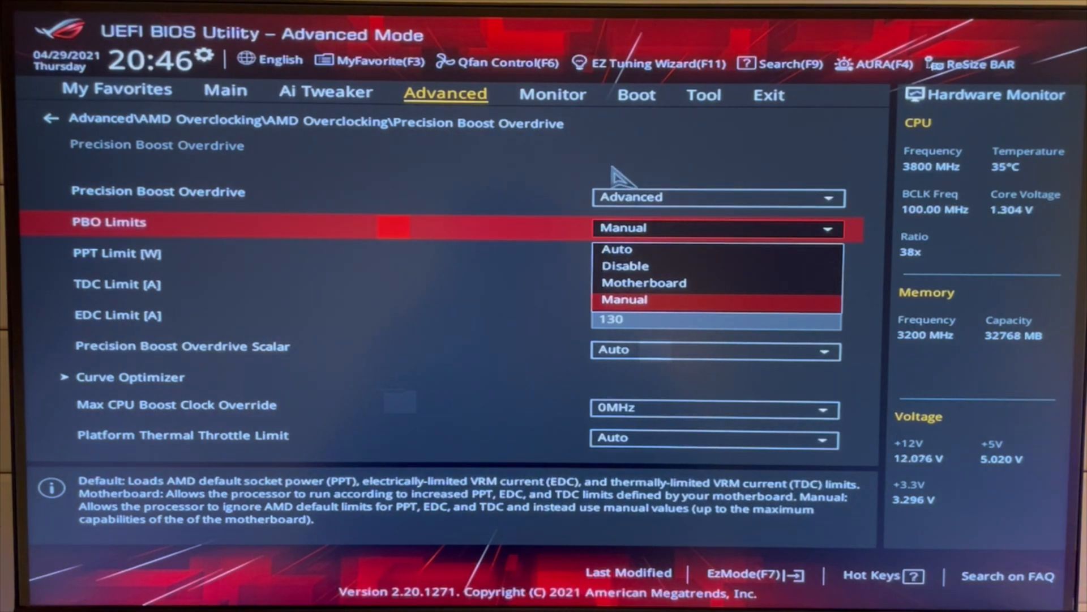
{"action": "left_click", "coordinate": [624, 299]}
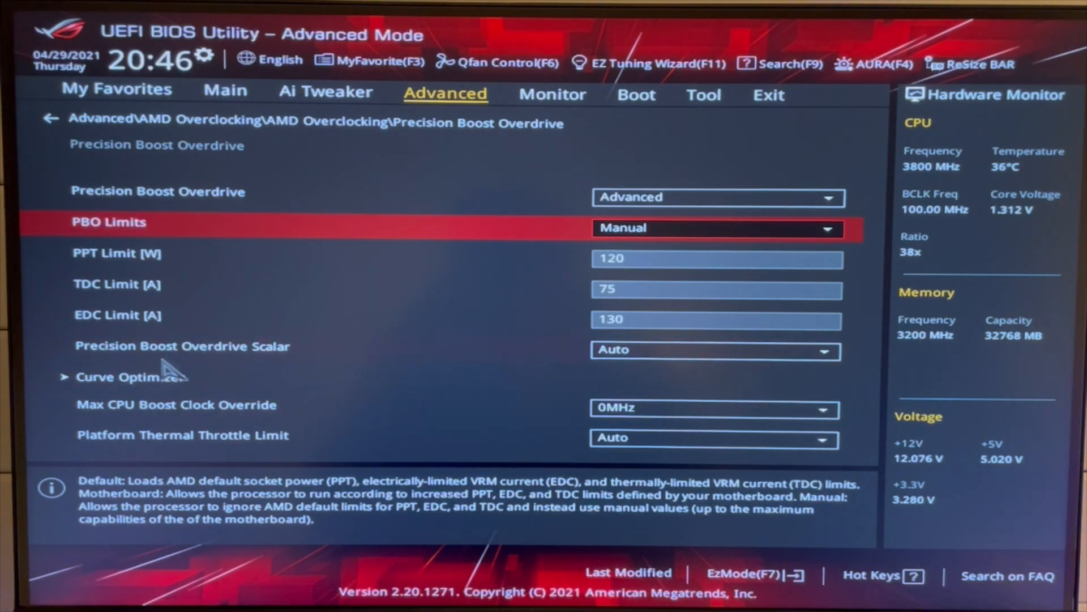
{"action": "mouse_move", "coordinate": [131, 377]}
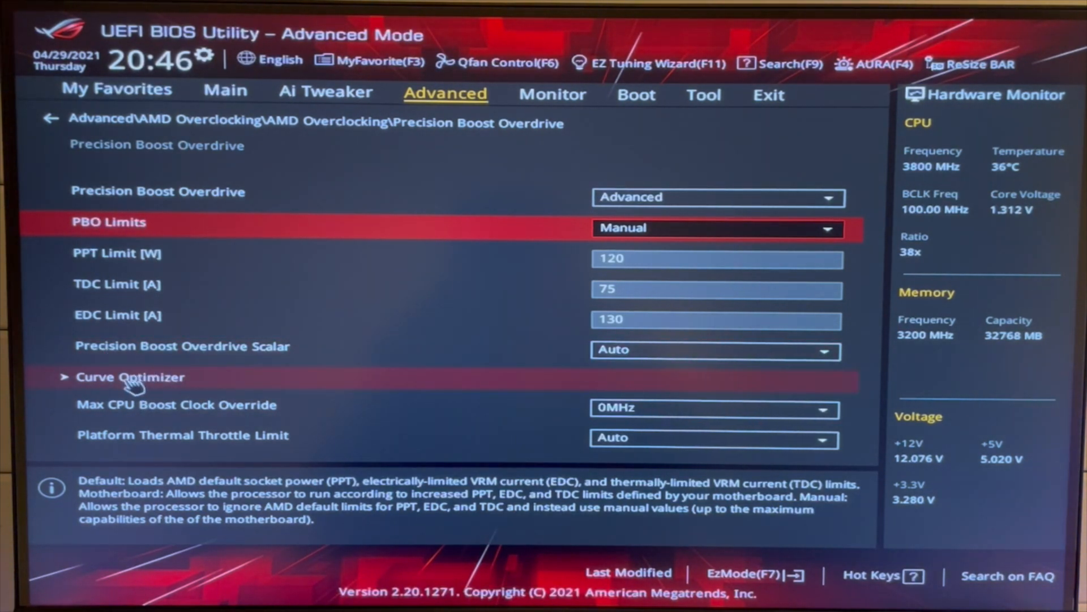
{"action": "left_click", "coordinate": [130, 376]}
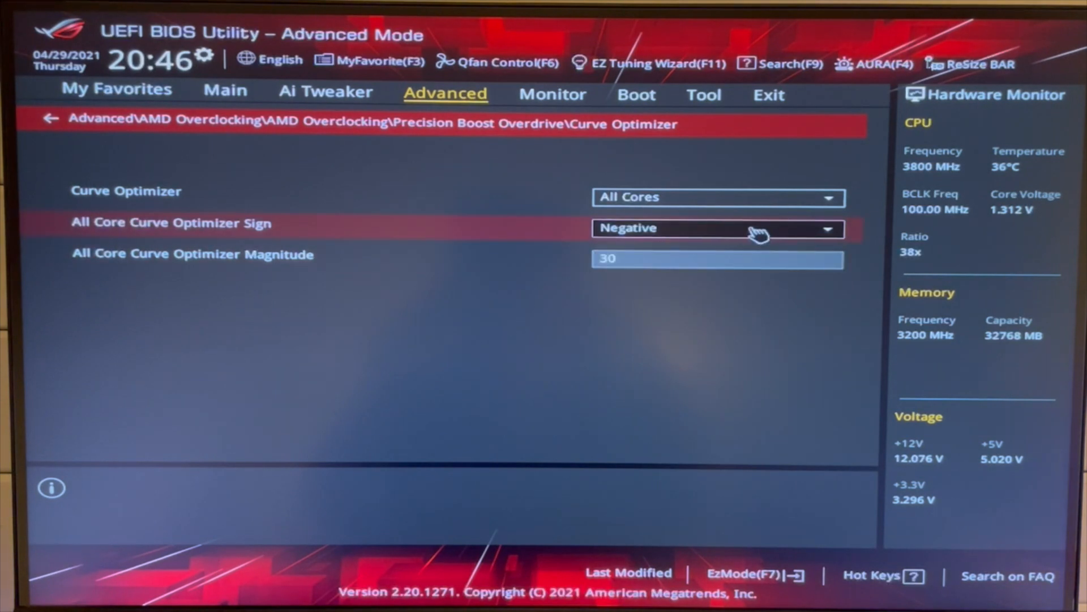
{"action": "left_click", "coordinate": [718, 259]}
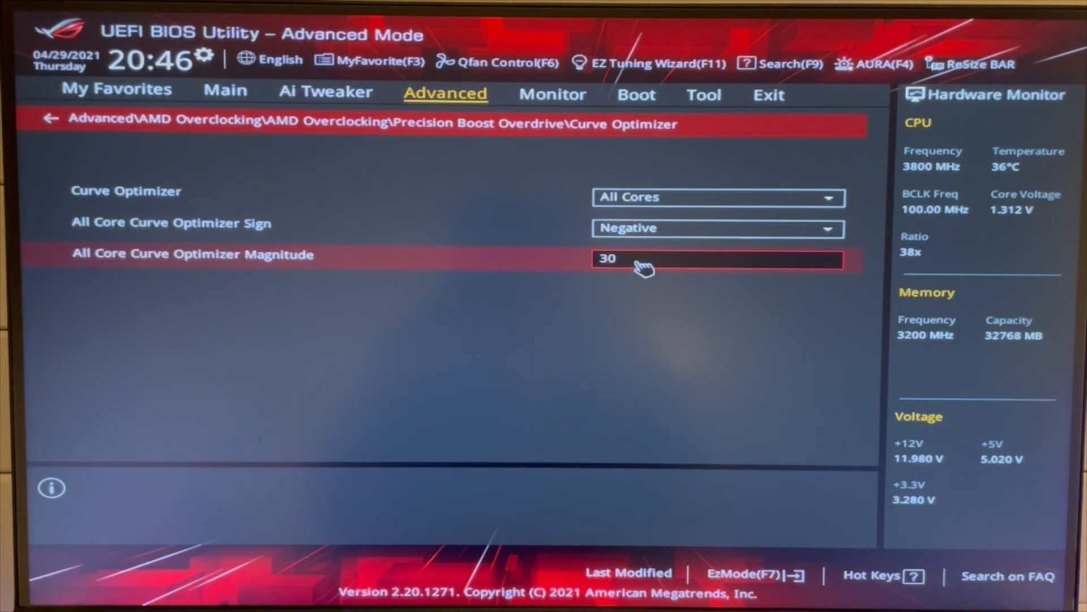